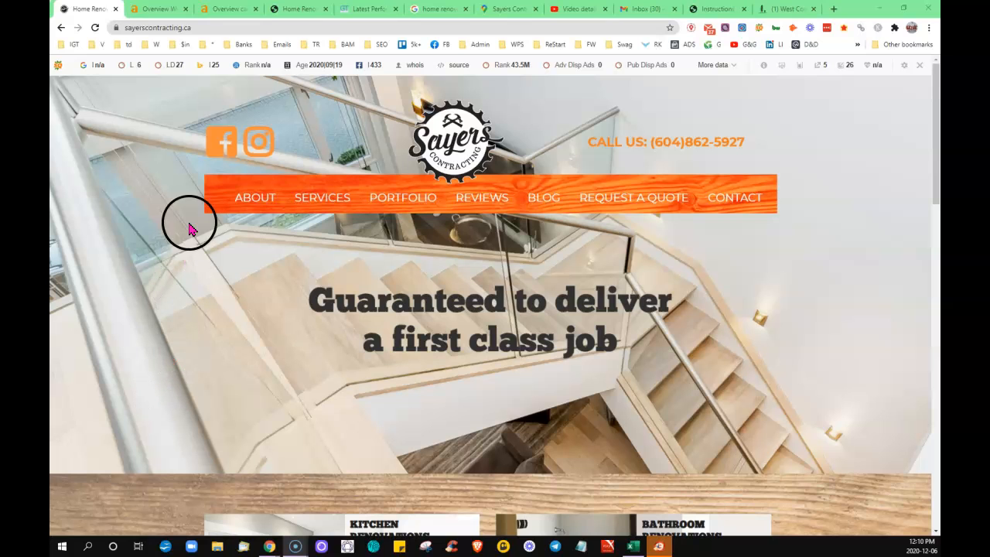
Browse the Sayers Contracting homepage, scrolling down and back up
scroll(down, 3)
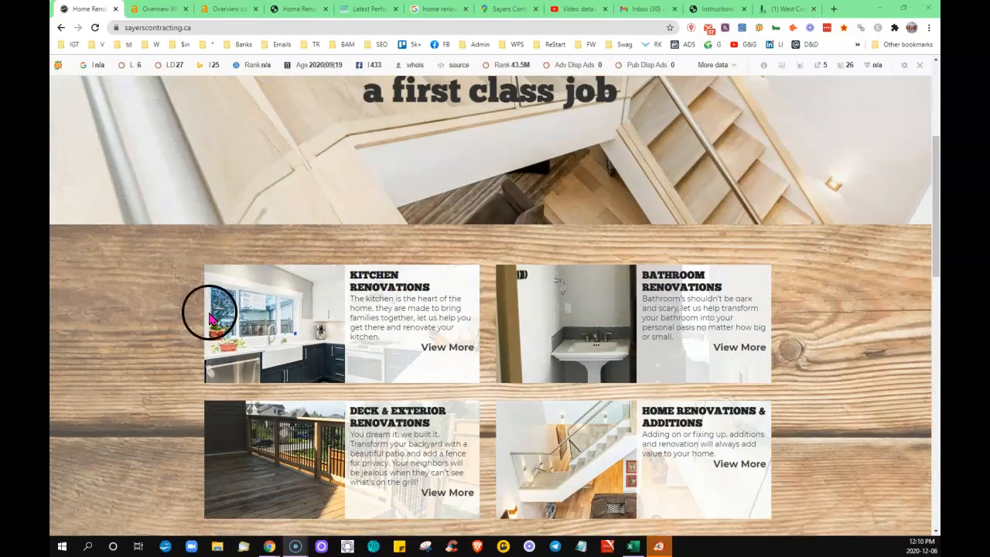
scroll(down, 3)
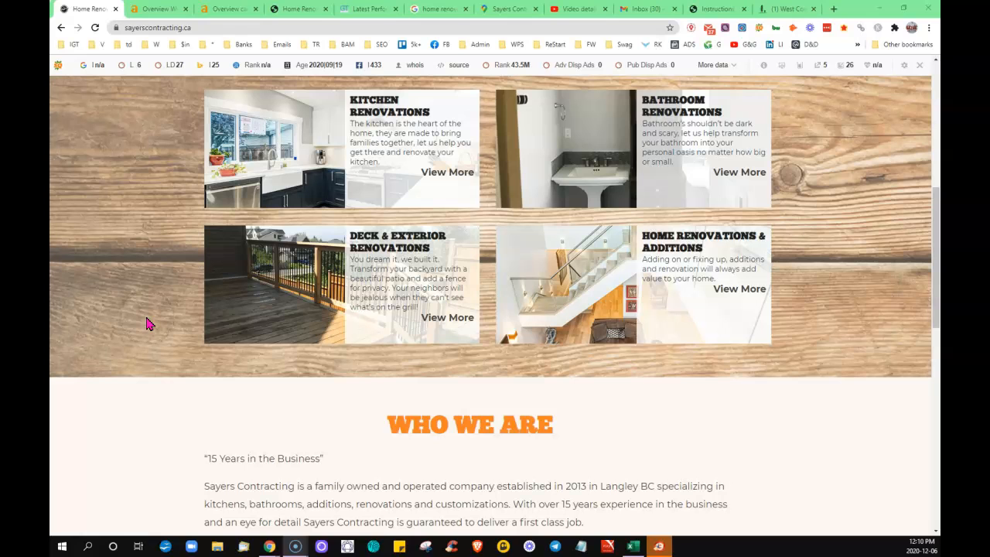
scroll(down, 3)
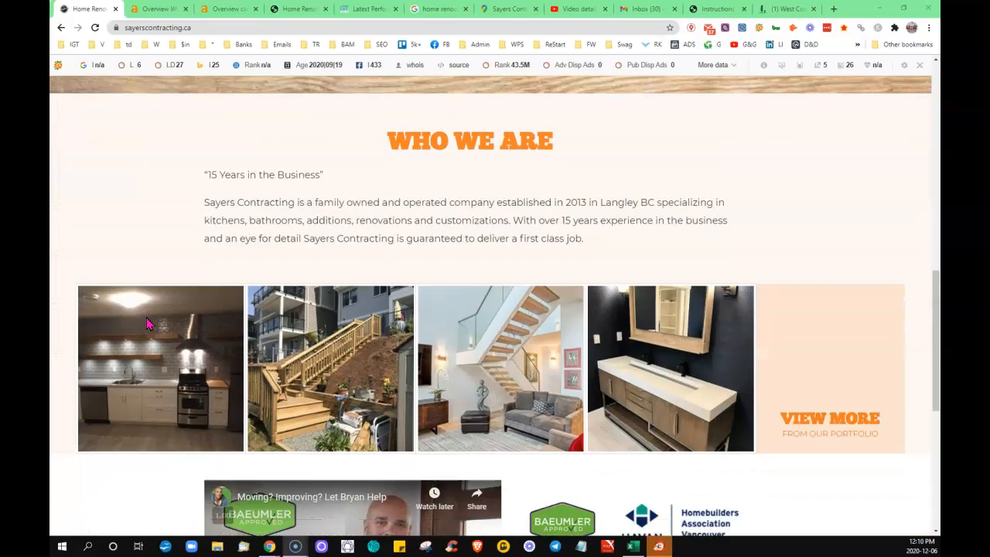
scroll(down, 3)
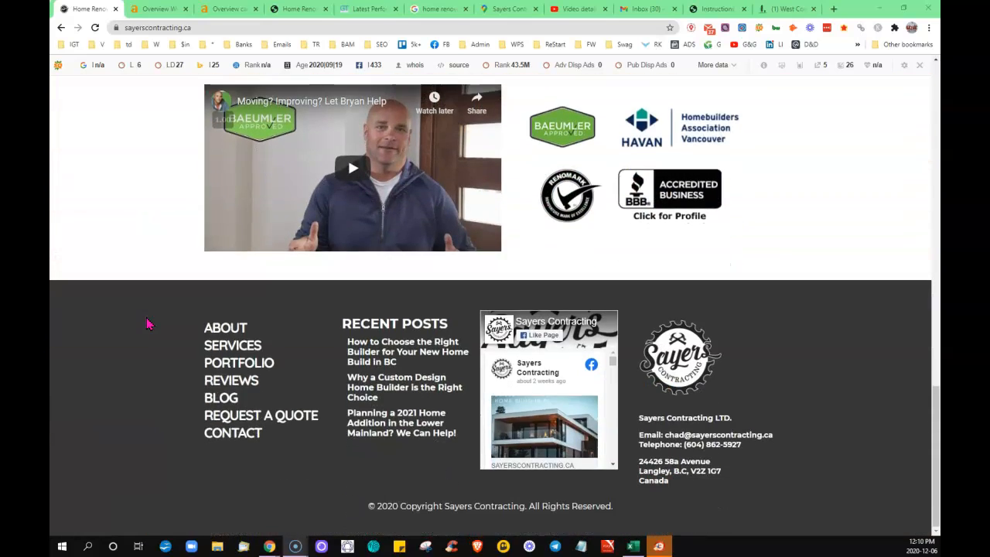
scroll(up, 3)
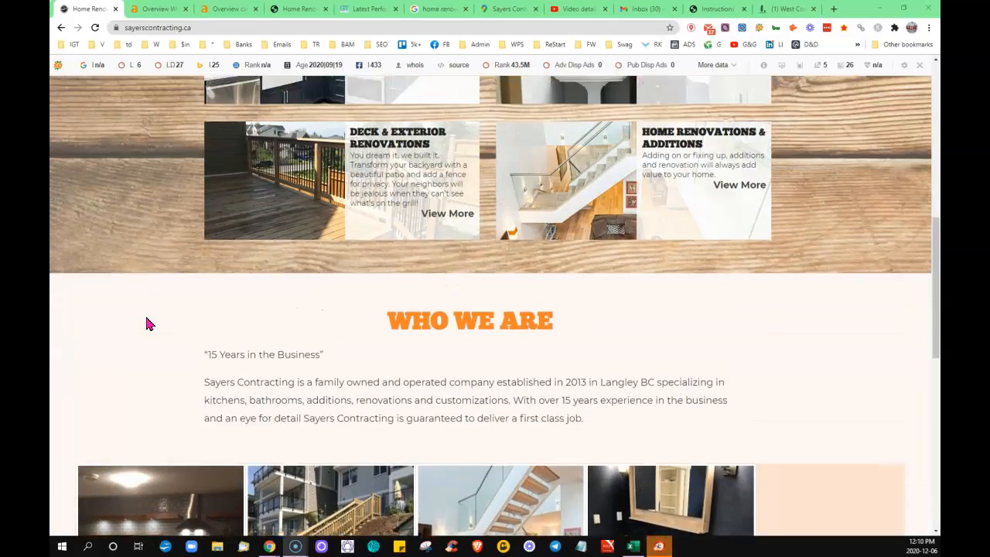
scroll(up, 3)
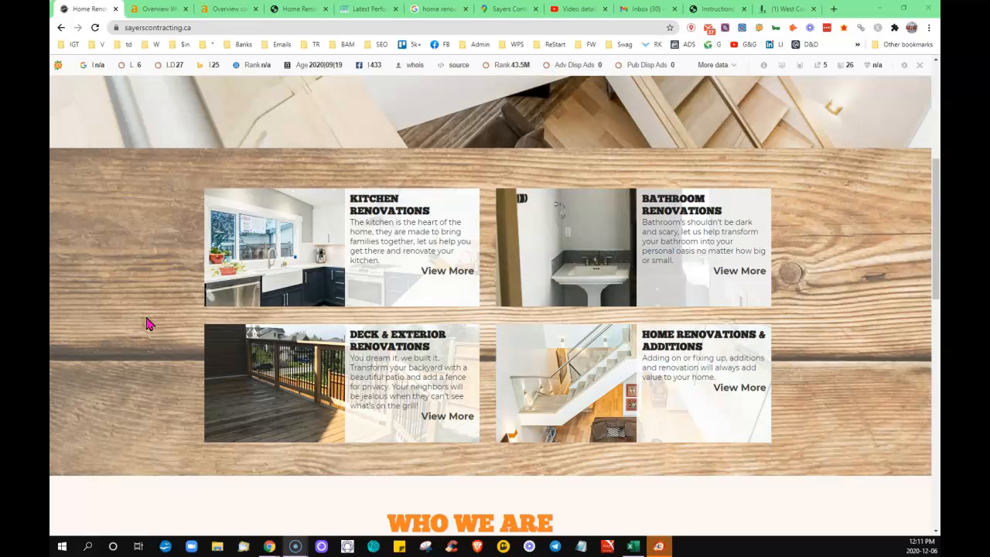
scroll(up, 3)
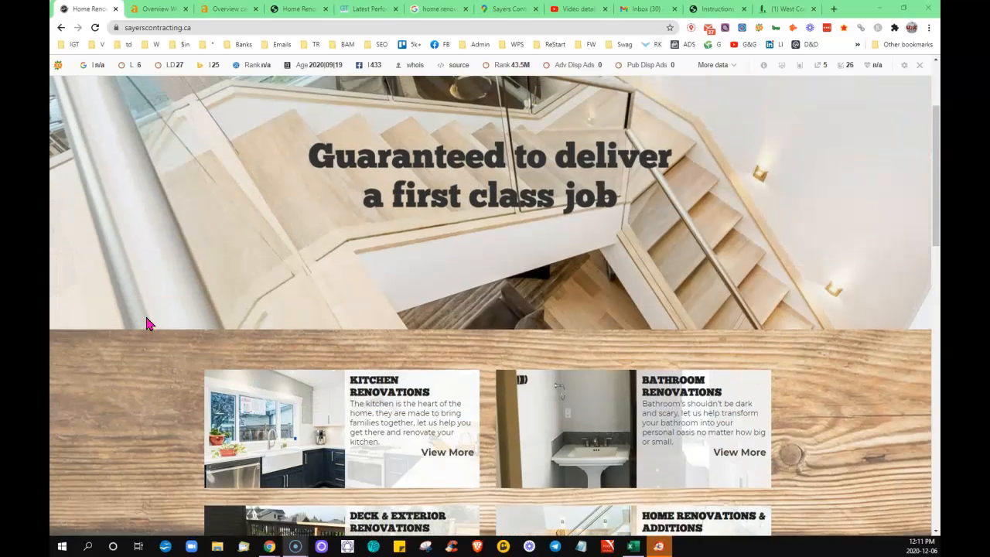
scroll(up, 3)
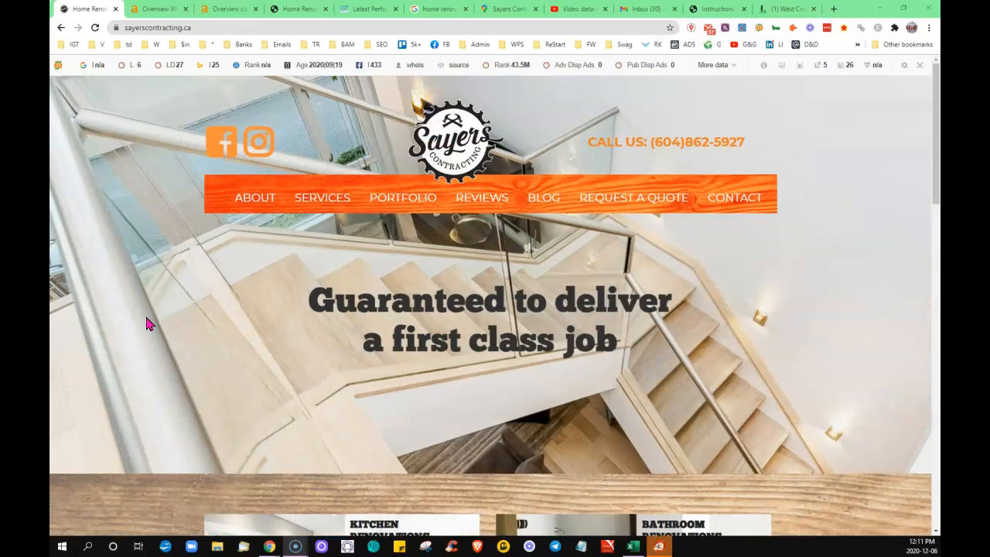
click(188, 340)
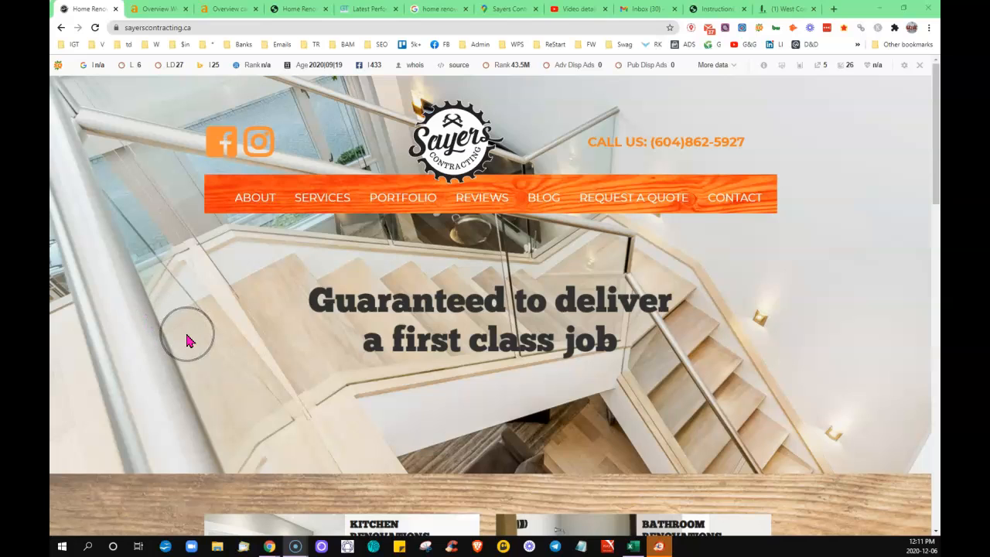
click(188, 341)
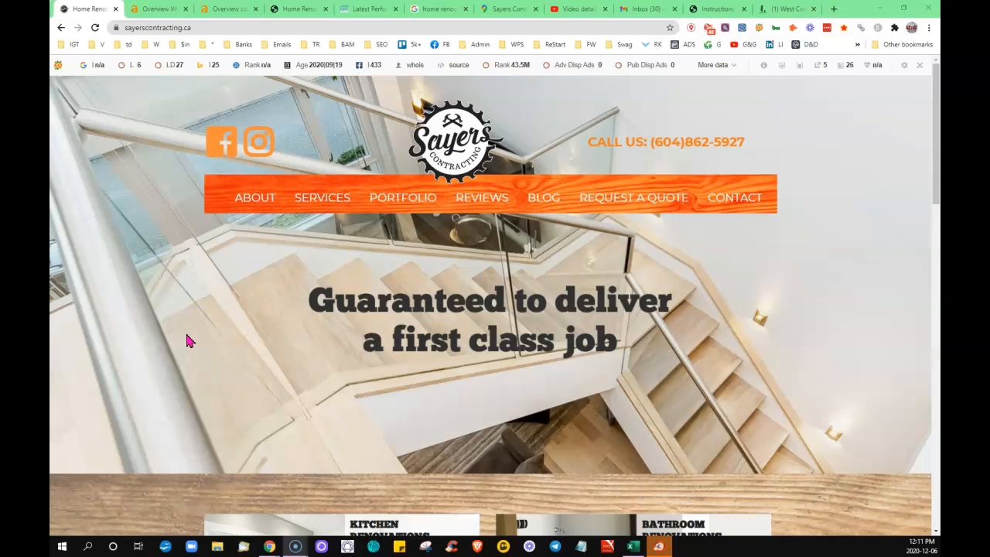
Cancel saving the kitchen renovation image and choose an option for the bathroom image
scroll(down, 3)
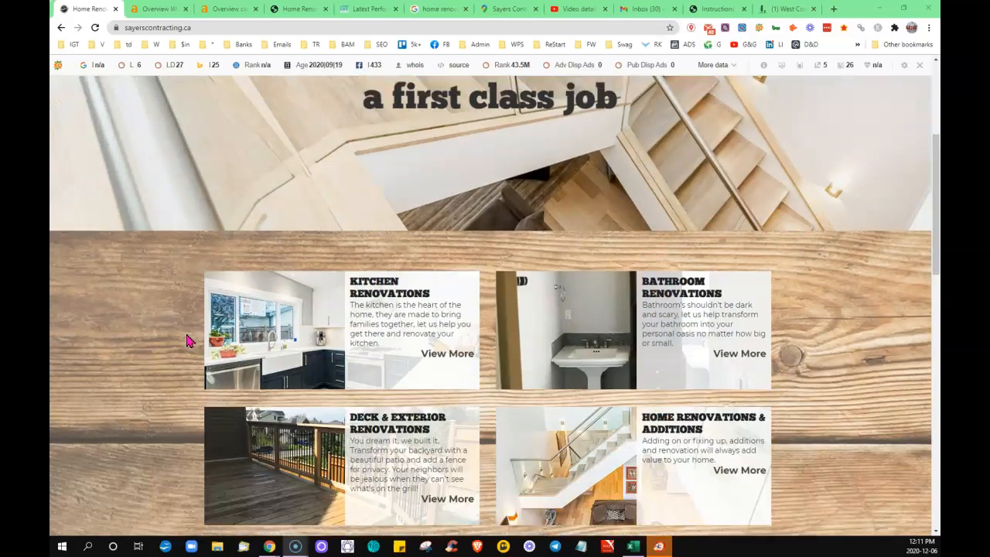
scroll(down, 3)
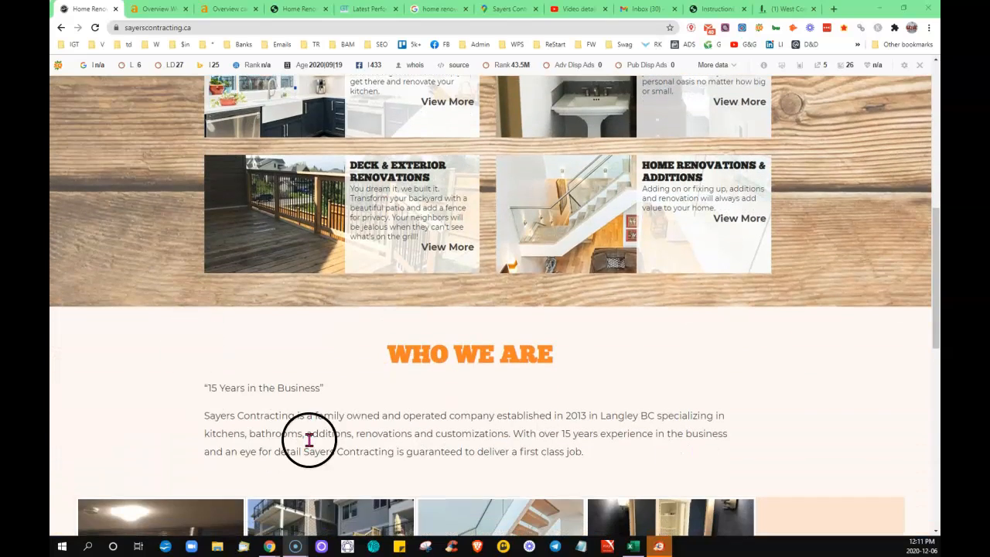
scroll(down, 3)
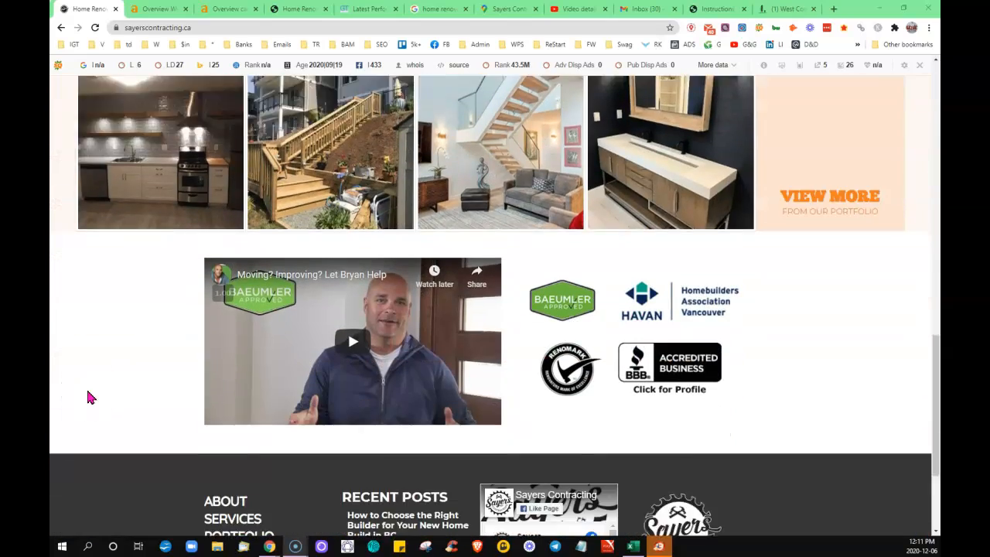
scroll(up, 3)
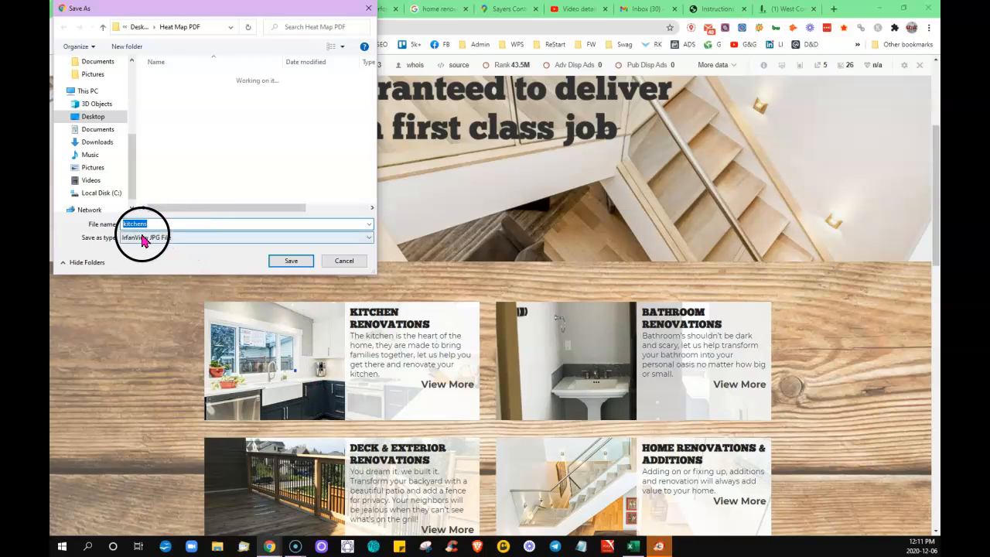
mouse_move(194, 325)
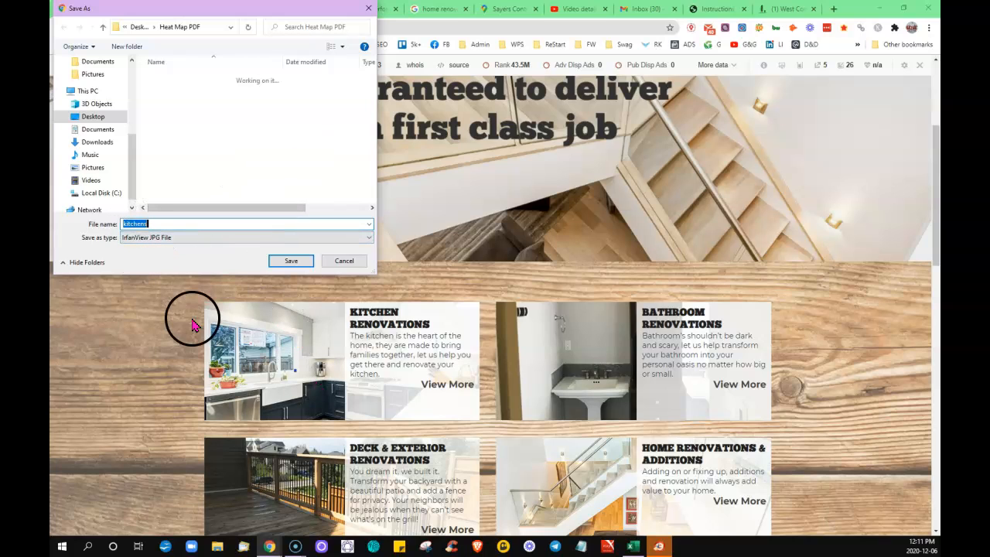
mouse_move(397, 334)
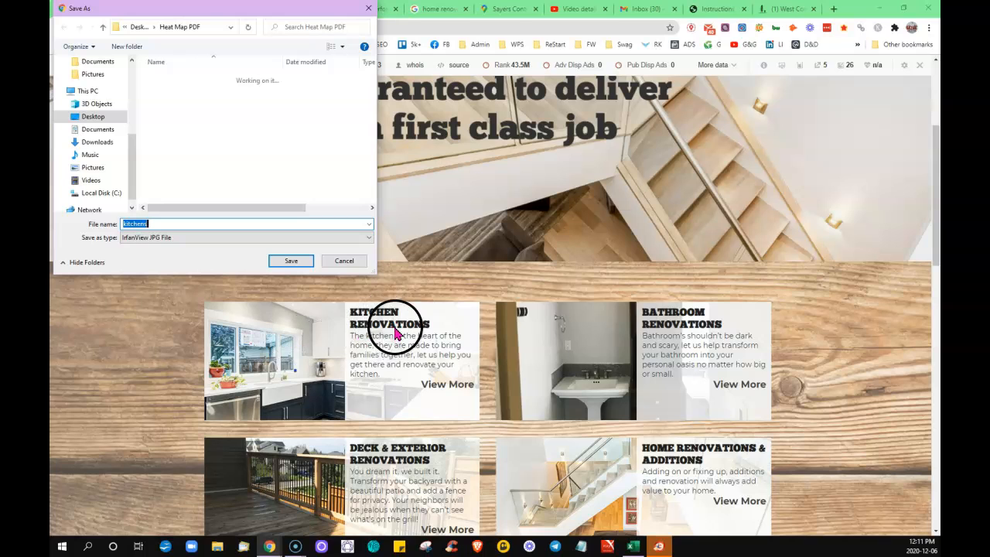
click(344, 260)
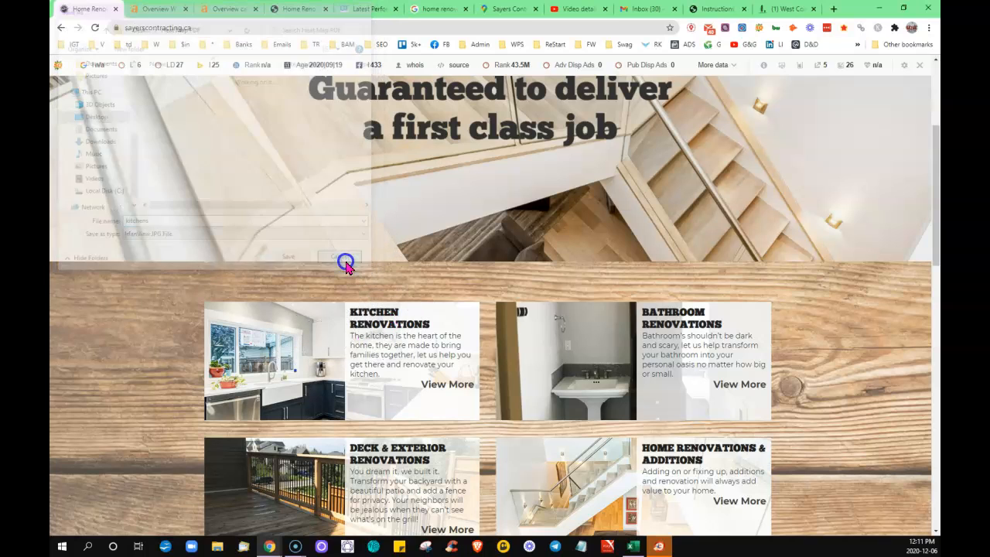
right_click(565, 360)
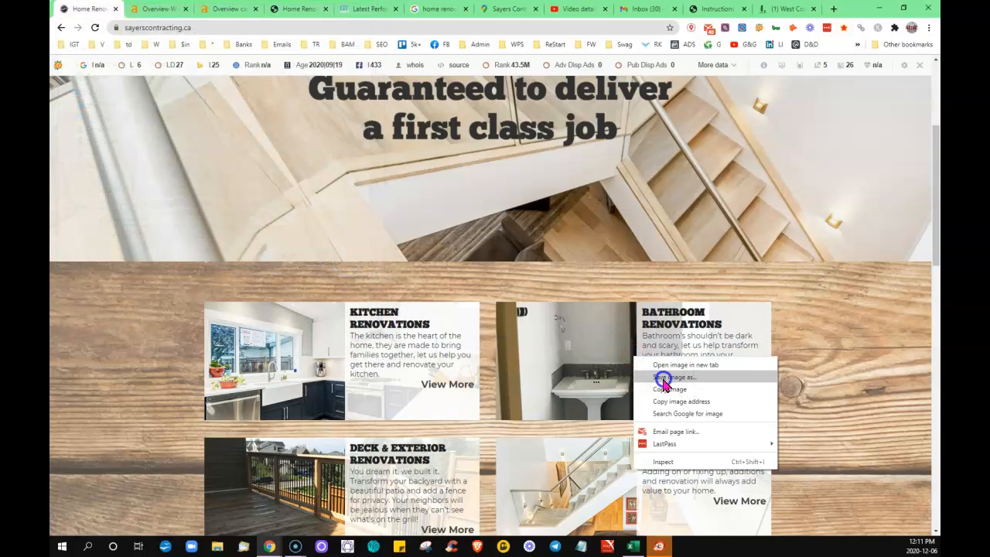
click(674, 378)
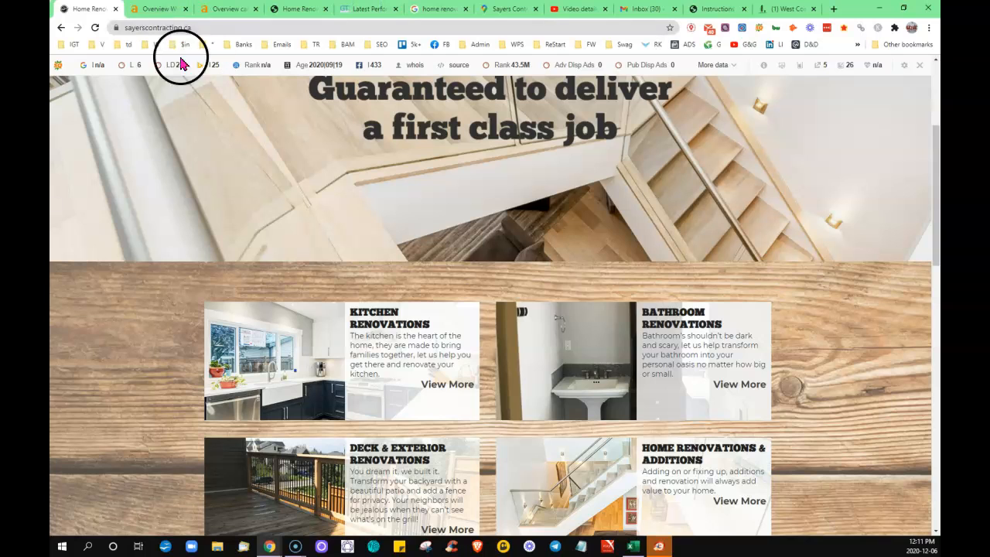
mouse_move(463, 384)
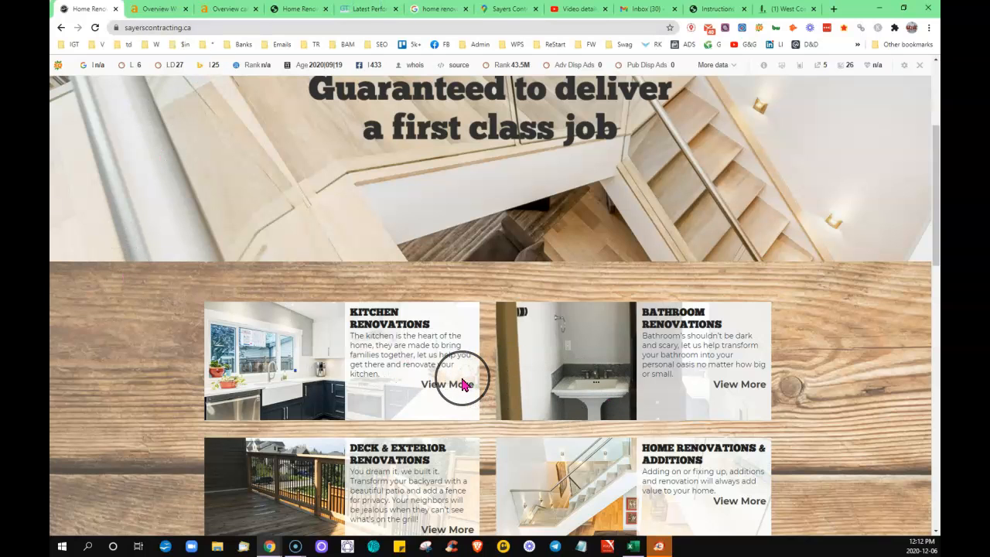
right_click(135, 193)
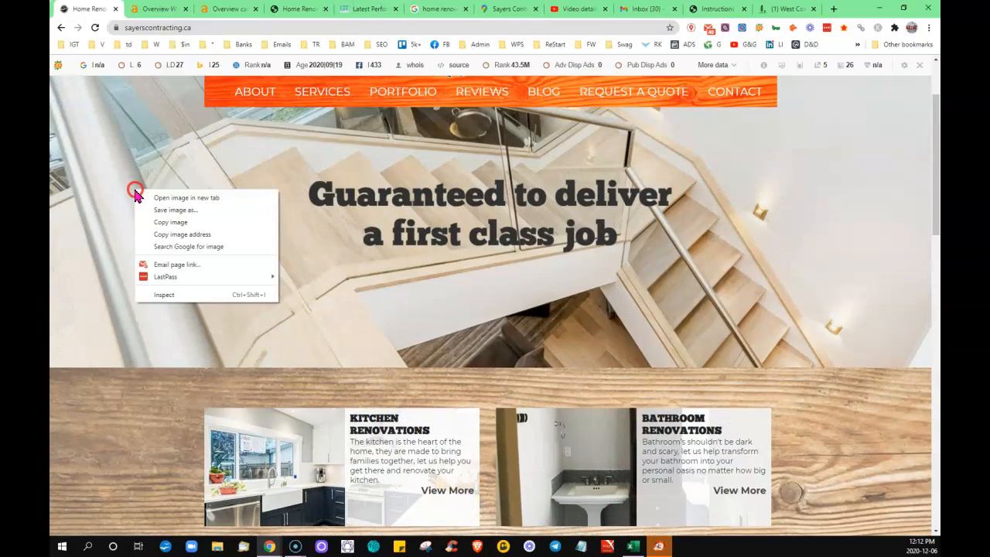
click(176, 210)
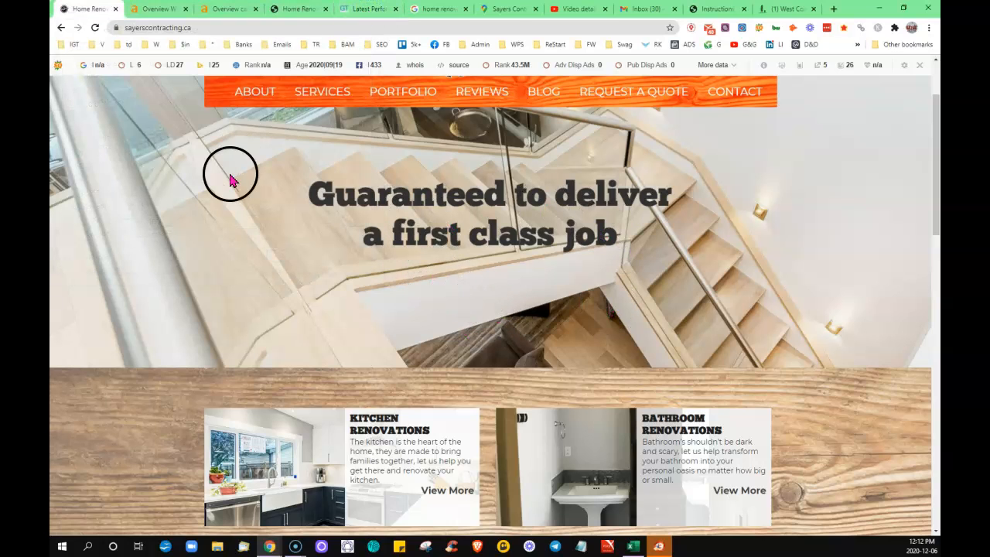
scroll(down, 3)
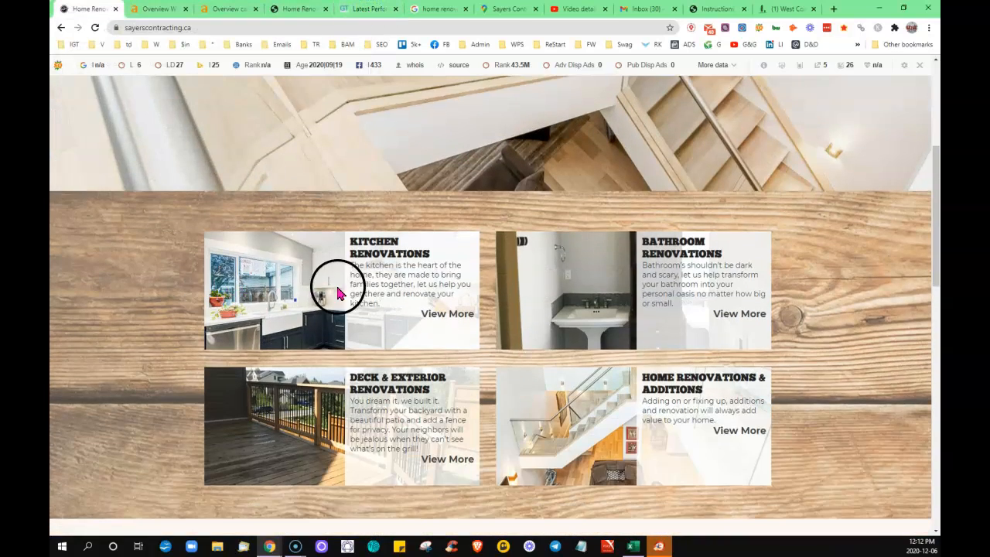
scroll(down, 3)
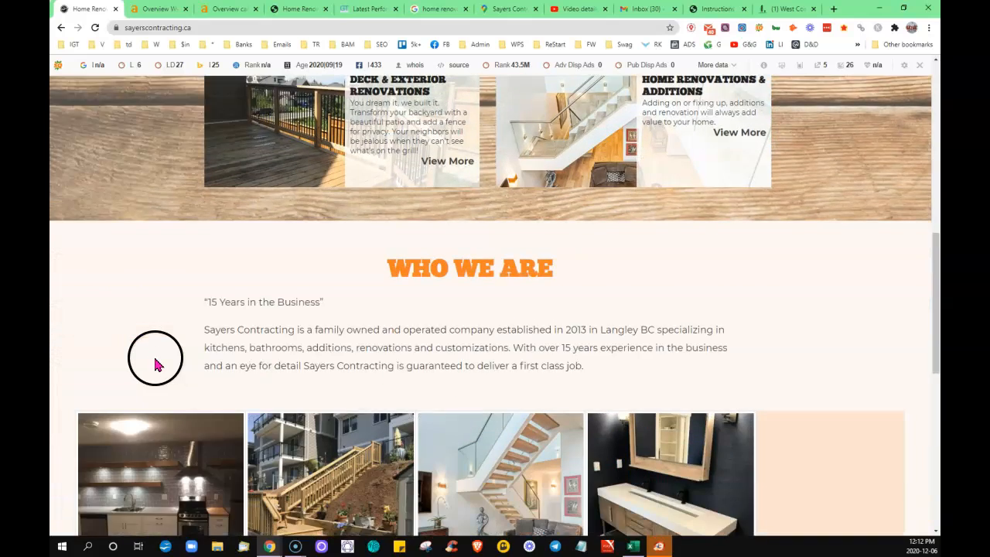
scroll(down, 3)
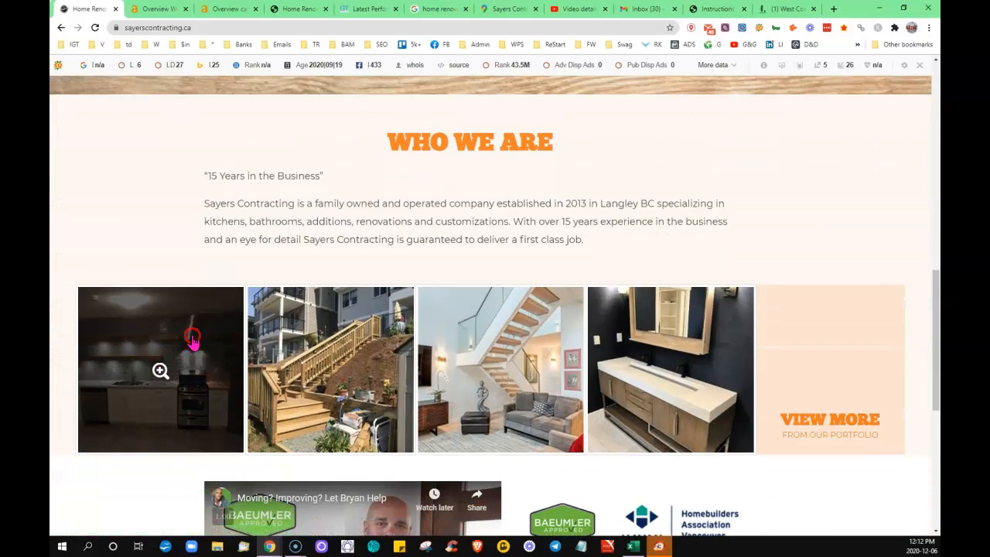
key(ctrl+s)
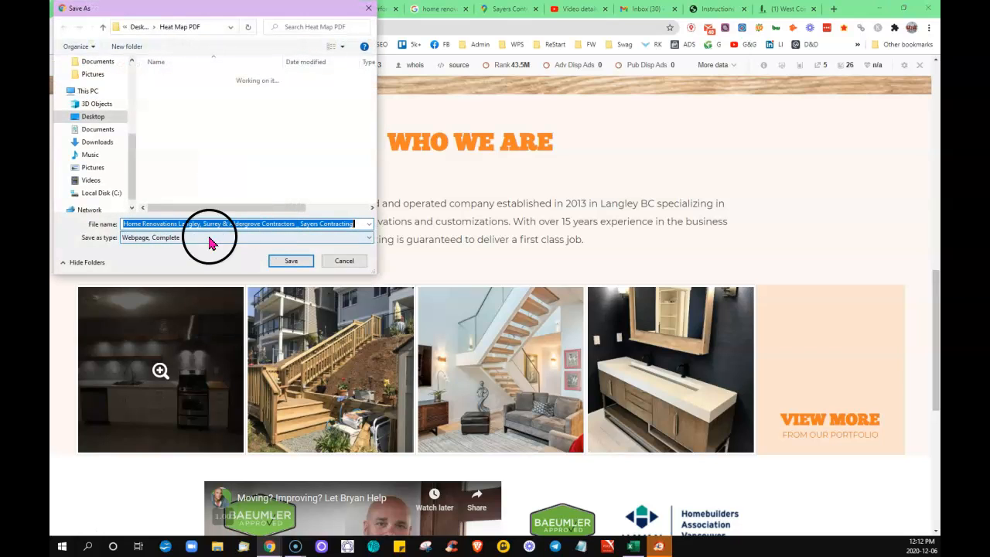
mouse_move(418, 99)
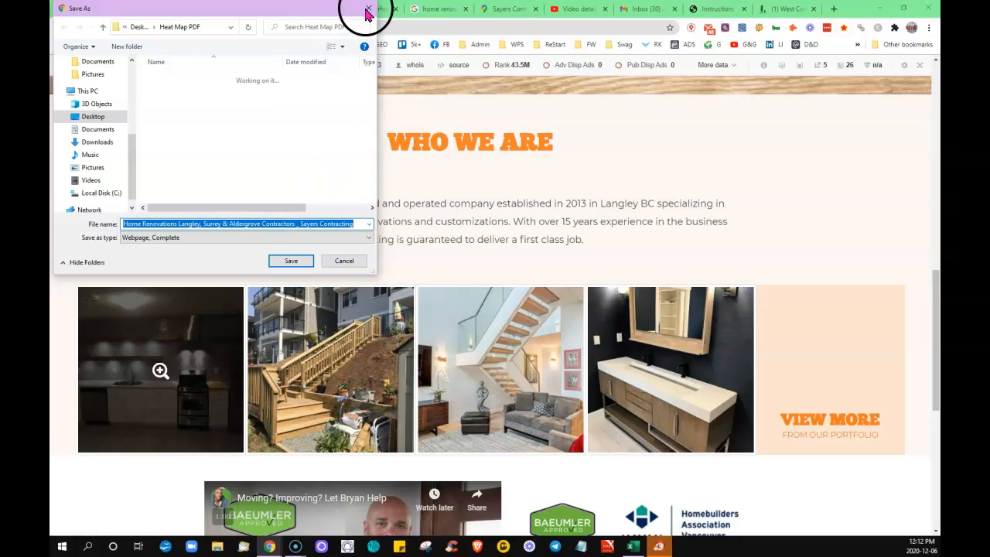
click(343, 261)
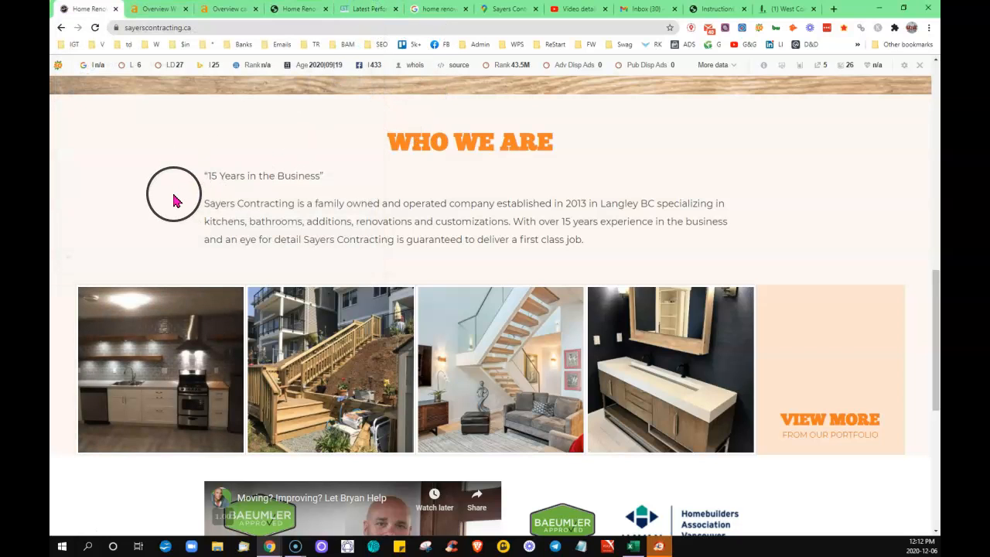
scroll(up, 3)
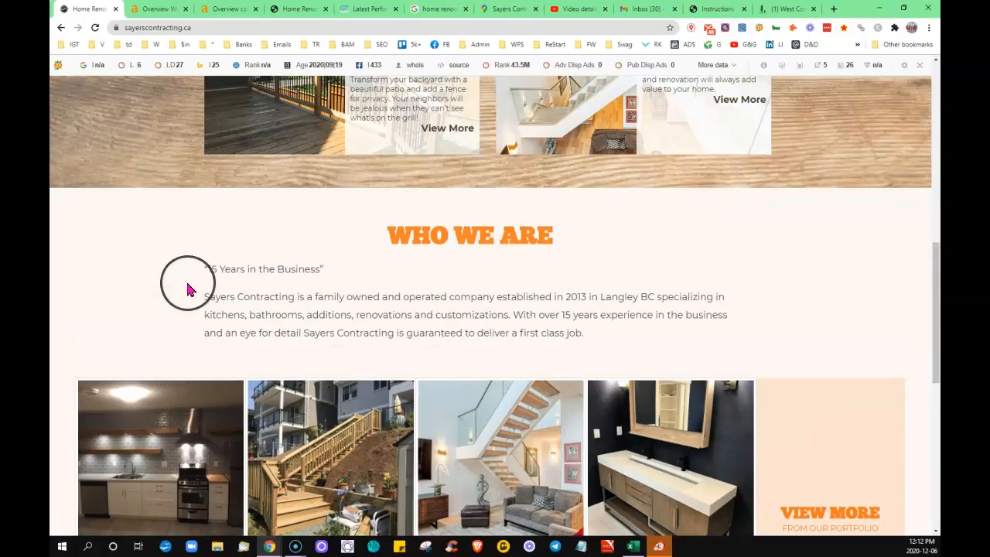
scroll(up, 3)
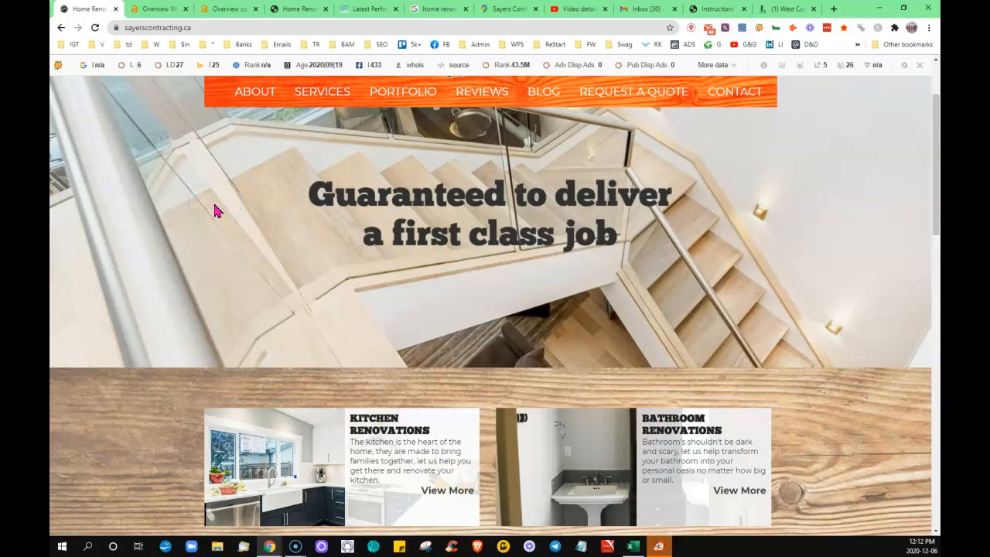
click(158, 9)
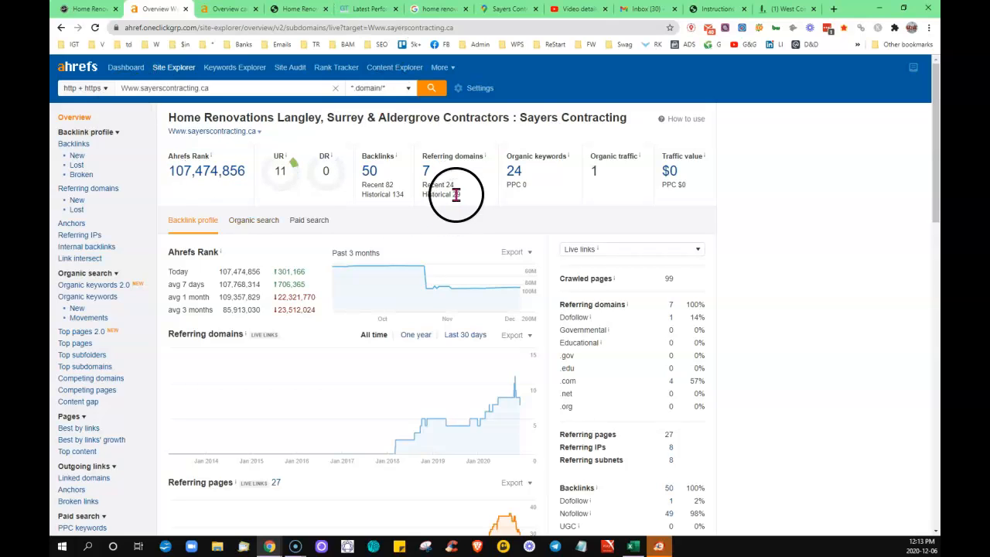
mouse_move(425, 170)
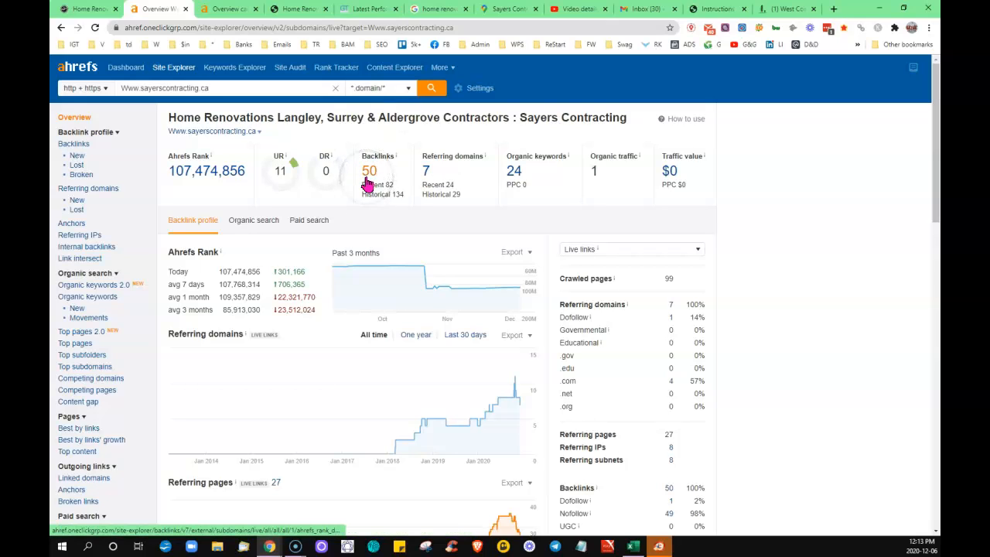
mouse_move(514, 171)
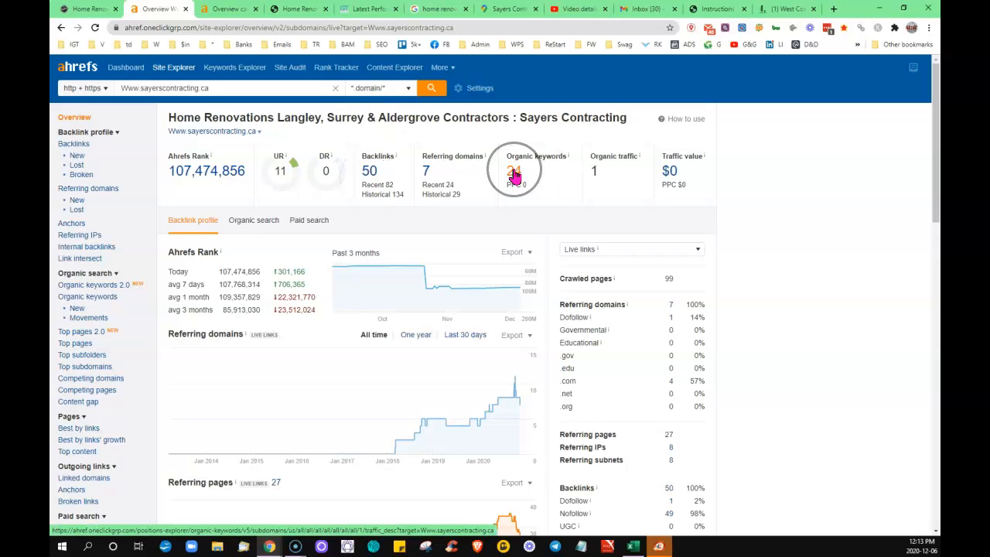
Open sayerscontracting.ca's Organic Keywords report, topped by 'langley contractors' at position 13
click(514, 171)
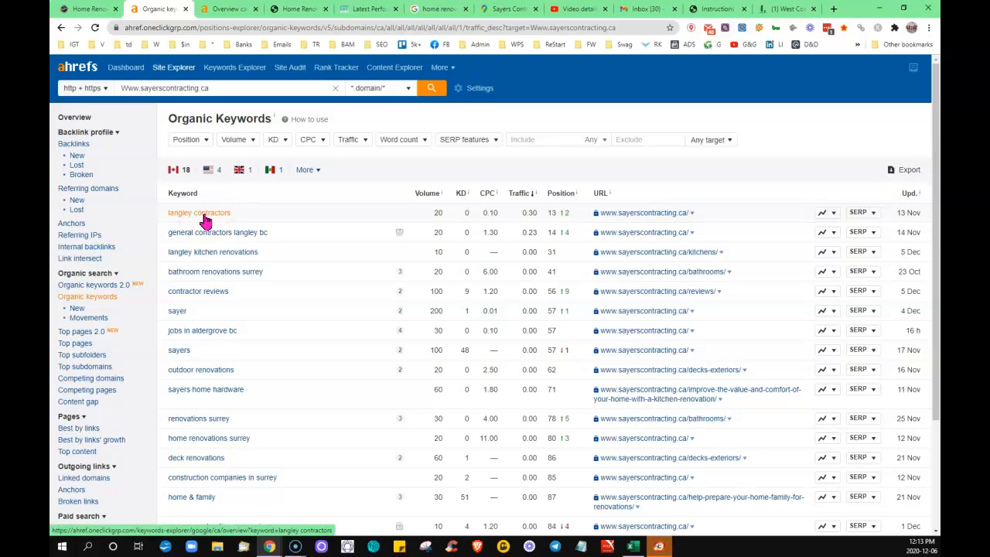
mouse_move(228, 232)
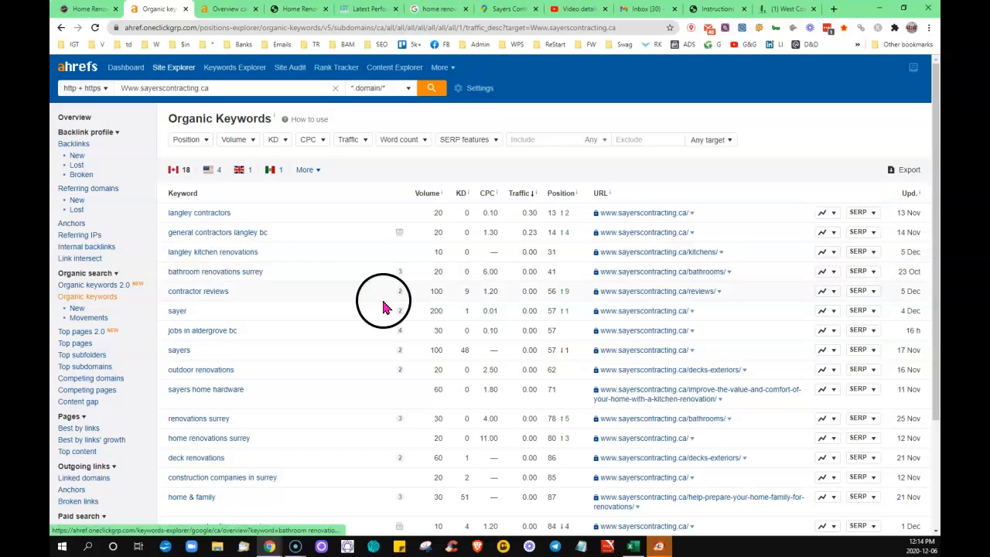
mouse_move(553, 224)
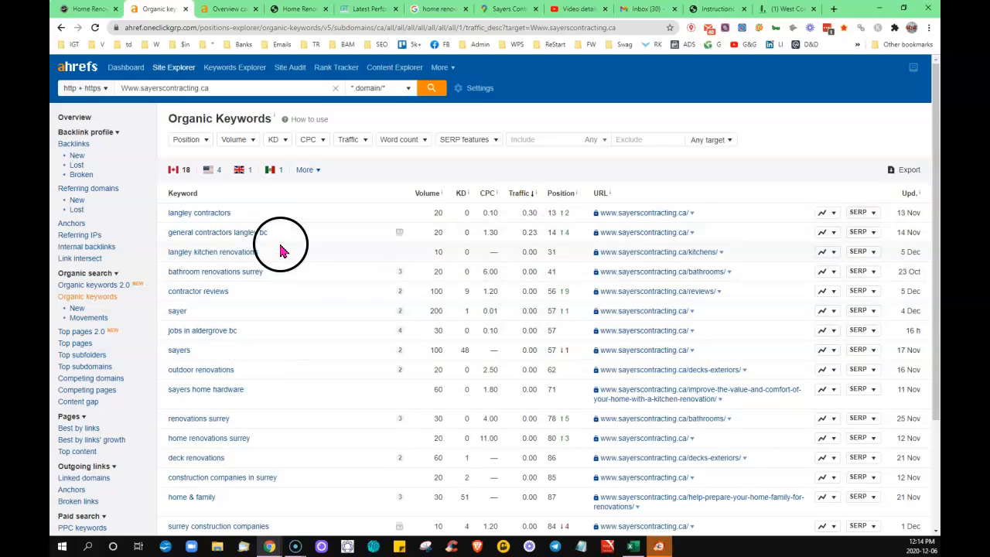
mouse_move(329, 348)
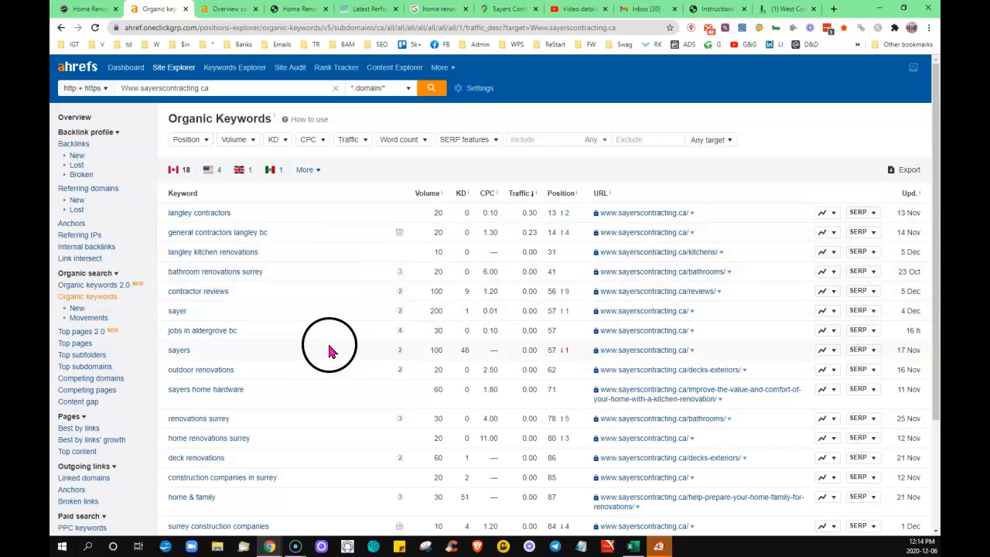
mouse_move(395, 362)
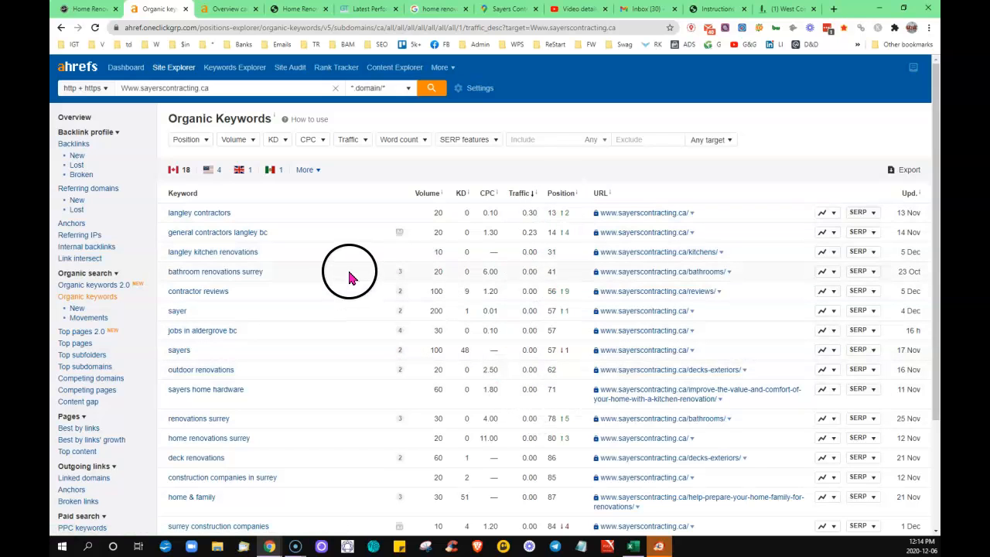
Read Caliber West's Langley home renovations page down to its contact and client-login sections
click(298, 9)
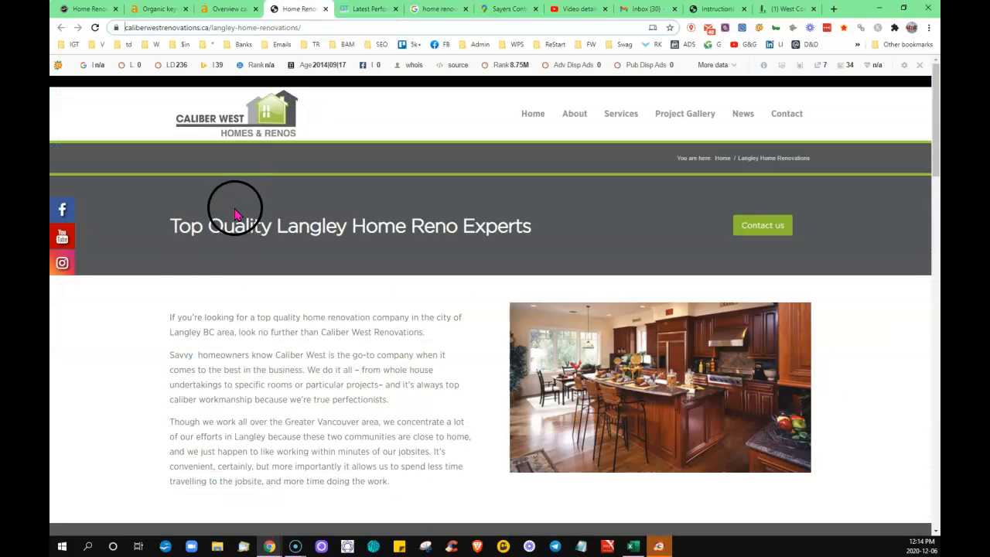
mouse_move(168, 275)
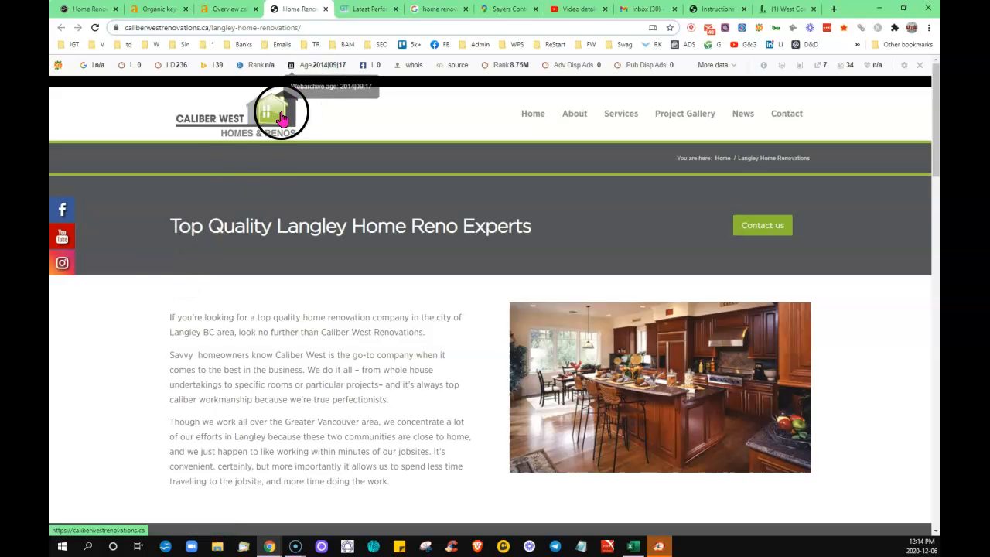
scroll(down, 3)
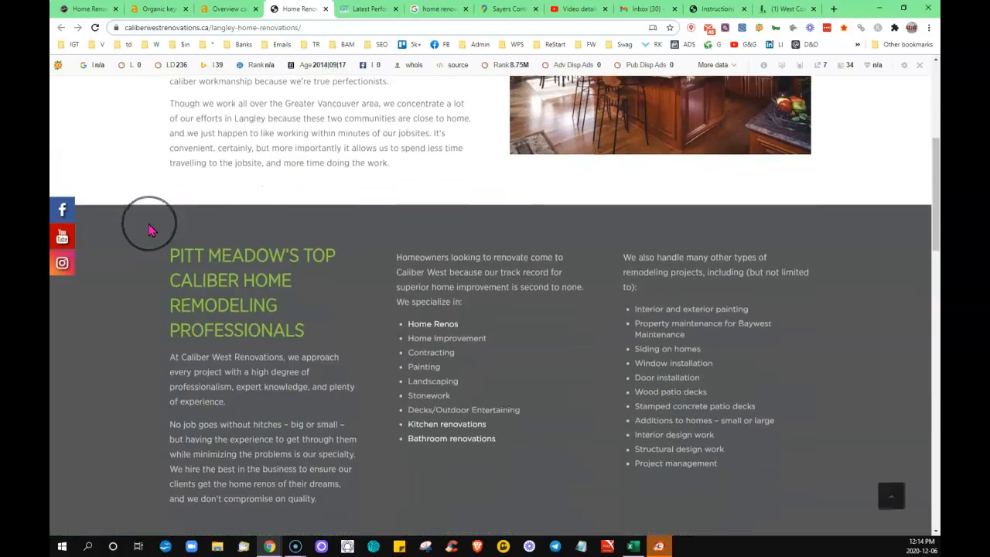
scroll(down, 3)
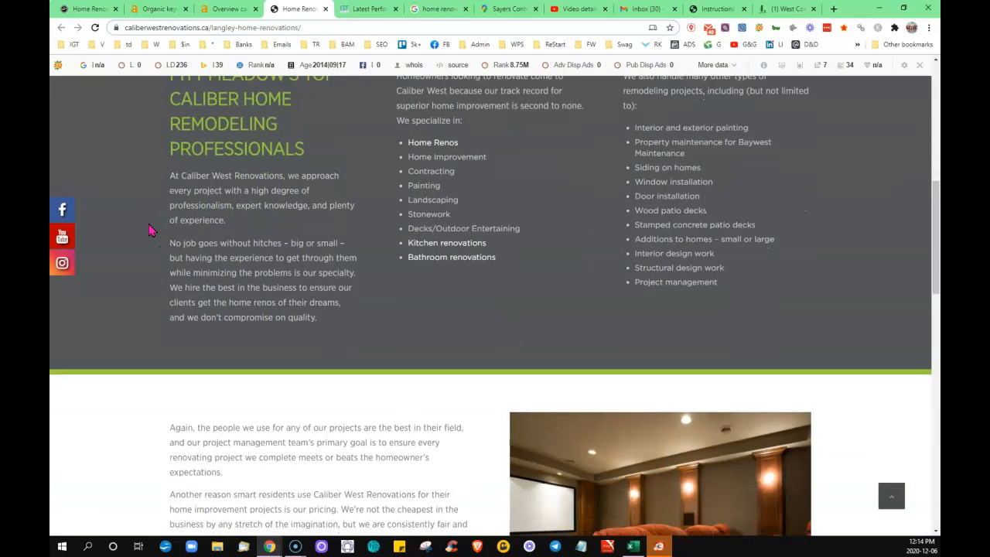
scroll(down, 3)
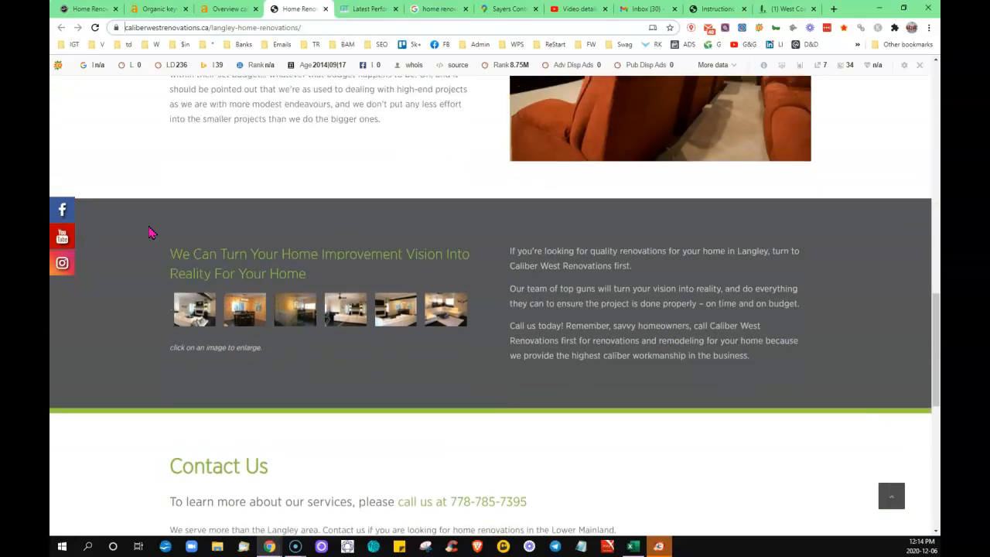
scroll(down, 3)
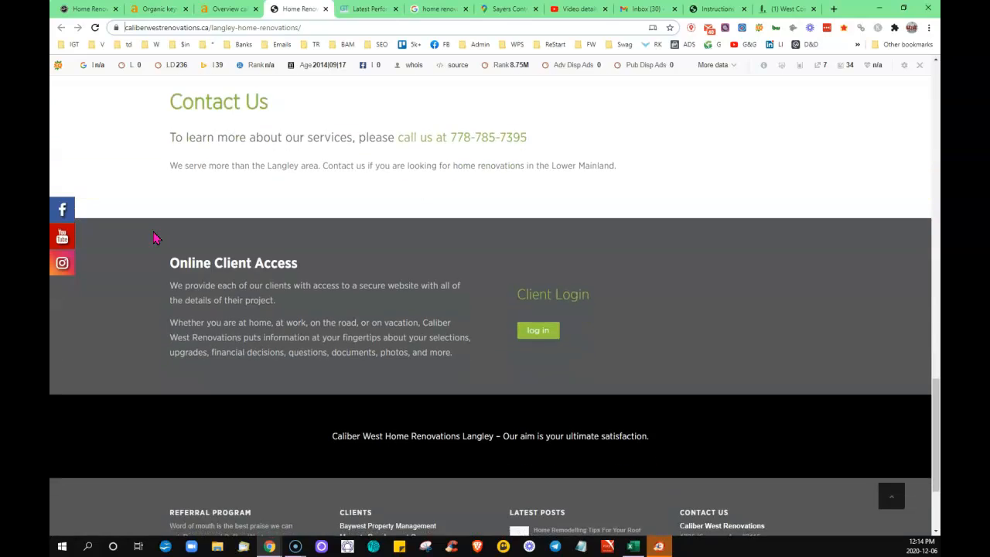
scroll(up, 3)
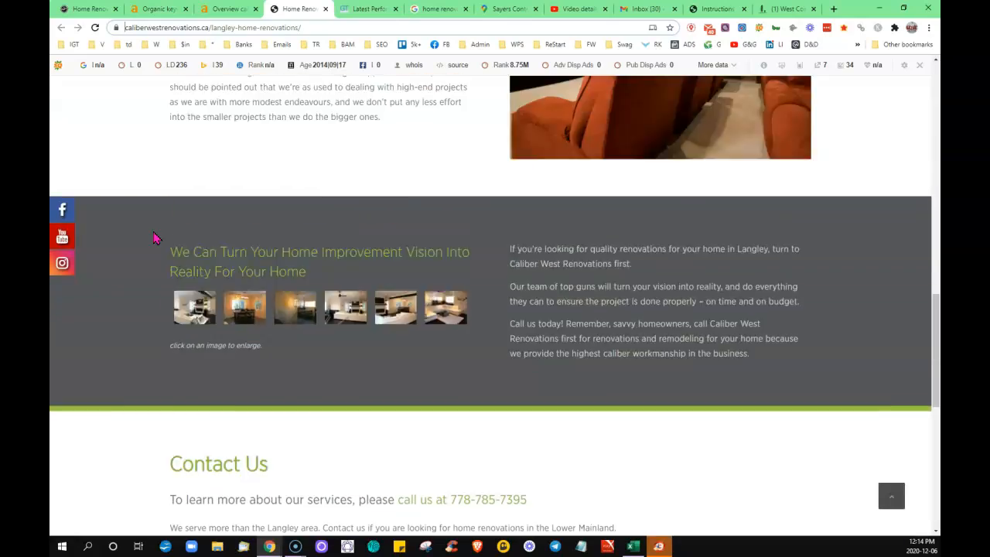
scroll(up, 3)
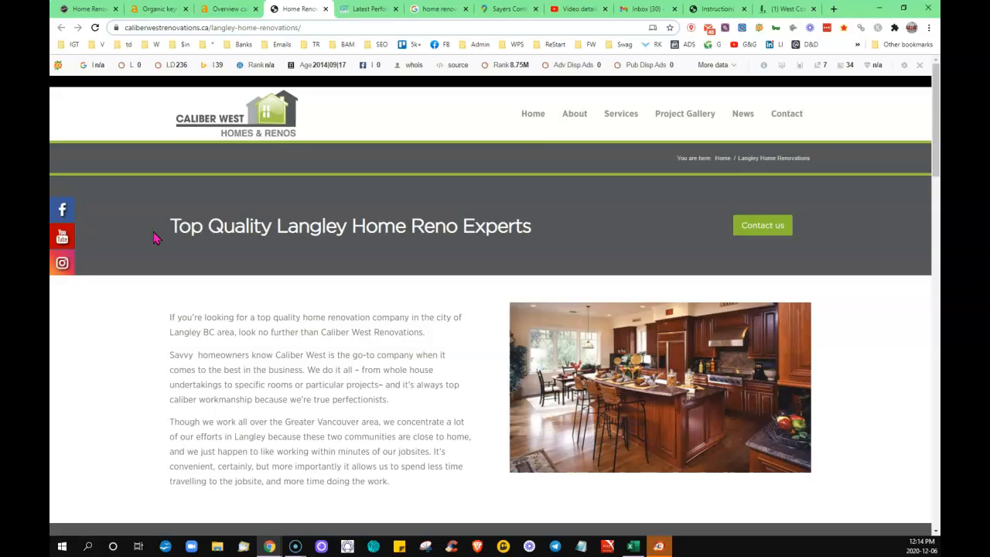
scroll(down, 3)
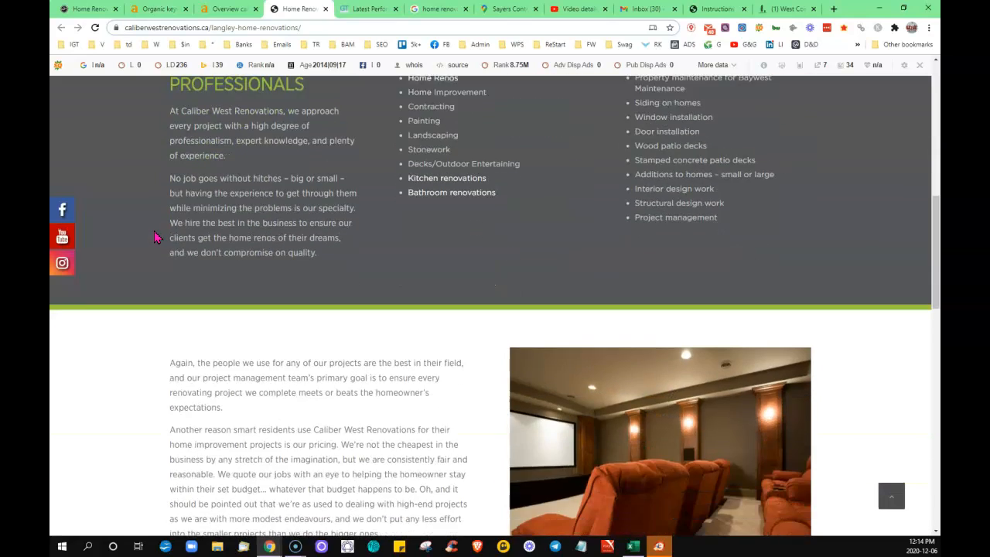
scroll(up, 3)
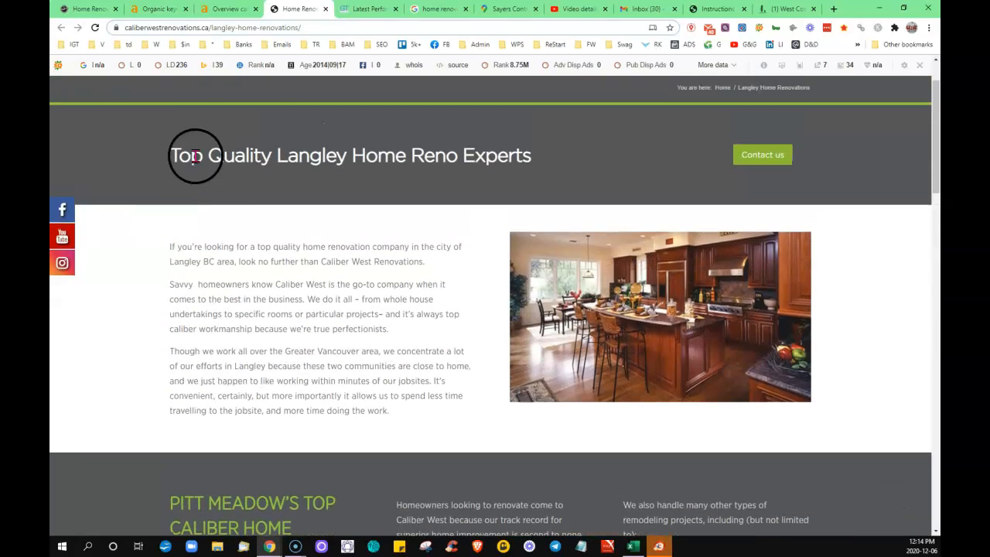
Show the Ahrefs overview for caliberwestrenovations.ca: DR 2, 289 backlinks, 225 organic keywords
click(226, 8)
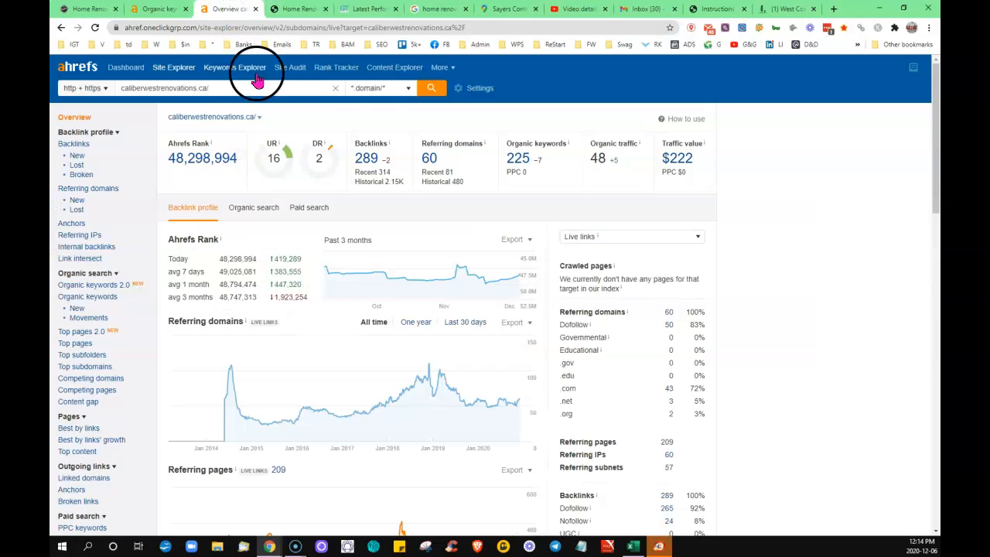
mouse_move(464, 174)
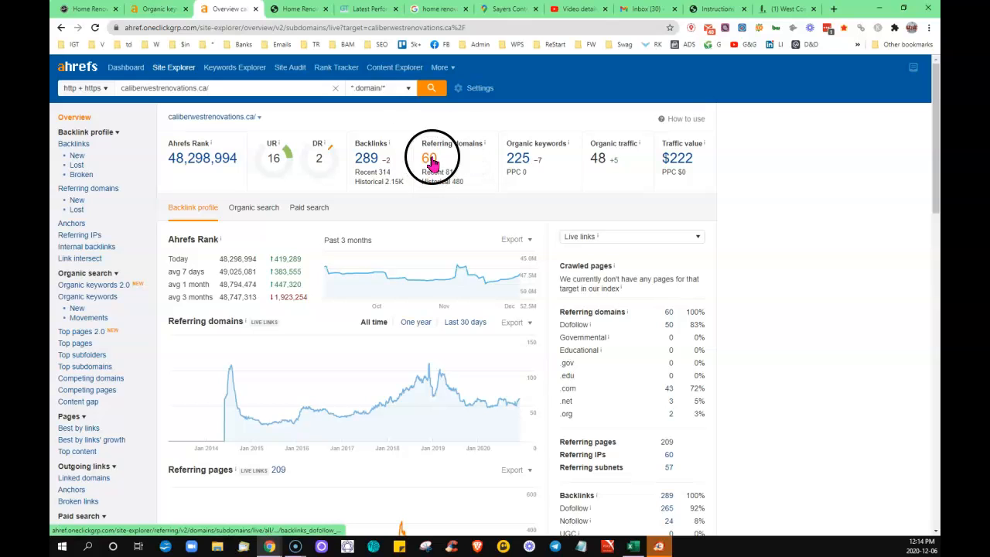
mouse_move(373, 159)
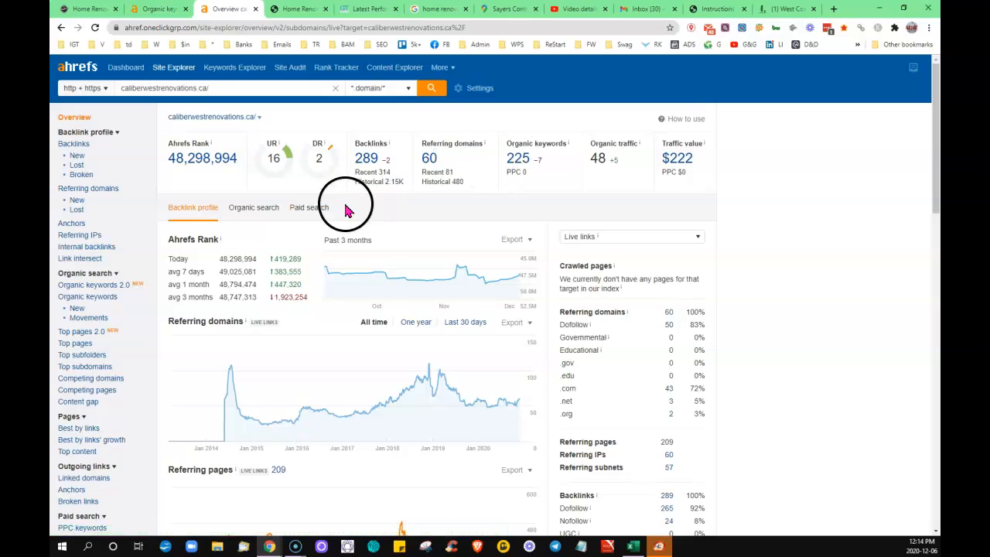
mouse_move(433, 205)
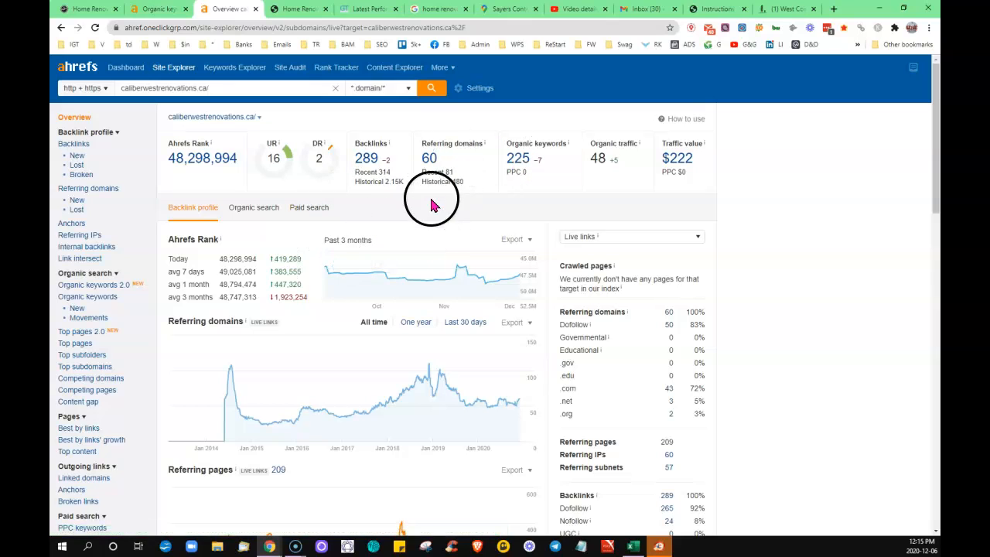
mouse_move(428, 269)
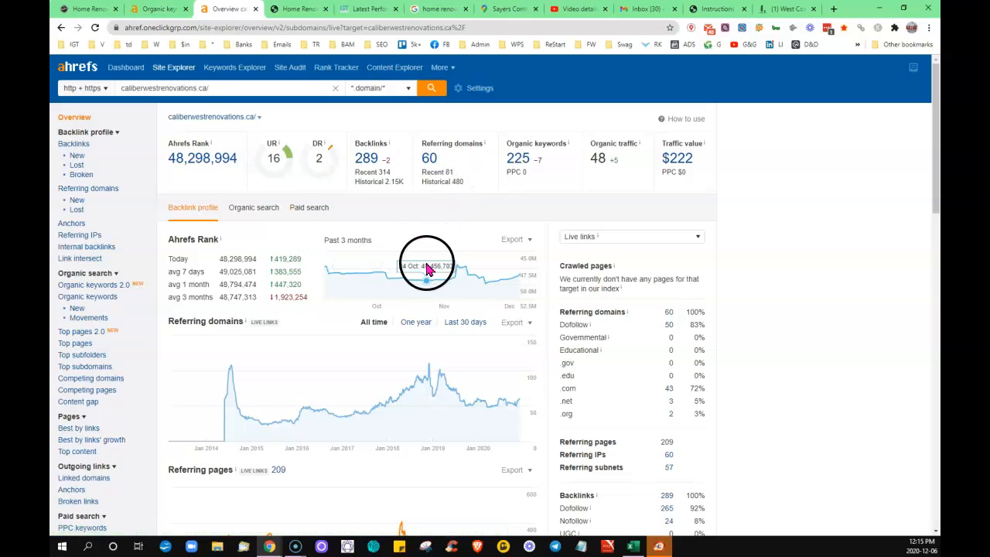
mouse_move(518, 158)
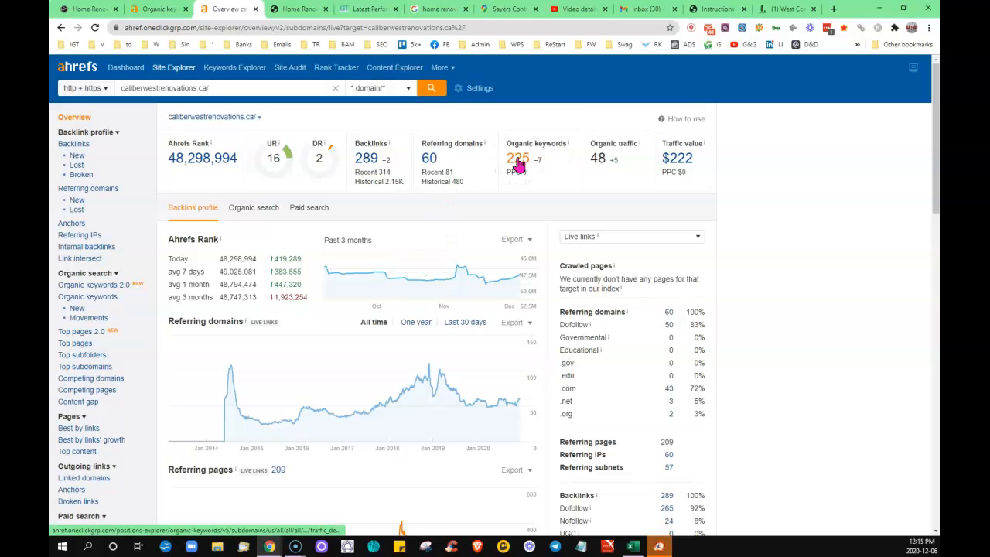
Open Caliber West's 225 organic keywords, led by 'bathroom renovations coquitlam' at position 1
click(517, 157)
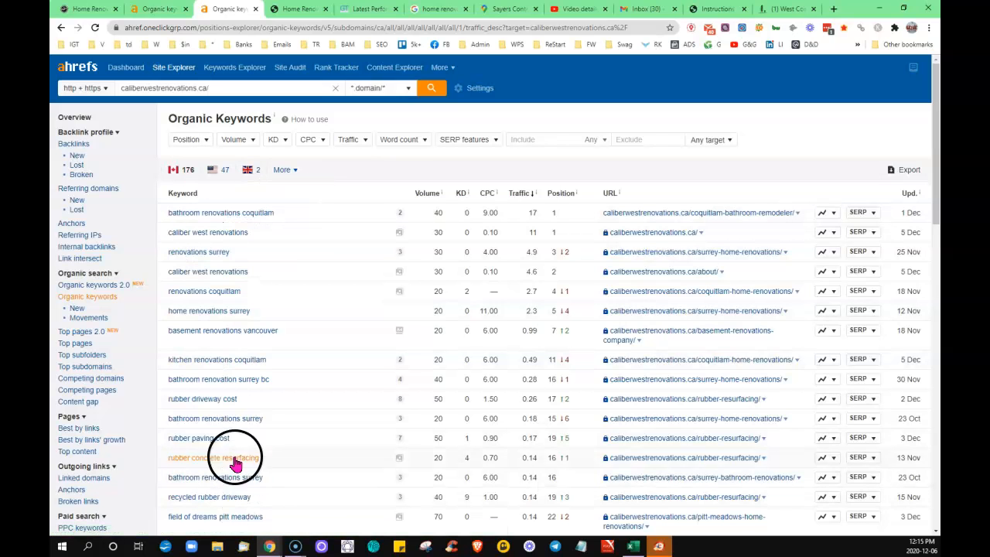
mouse_move(85, 9)
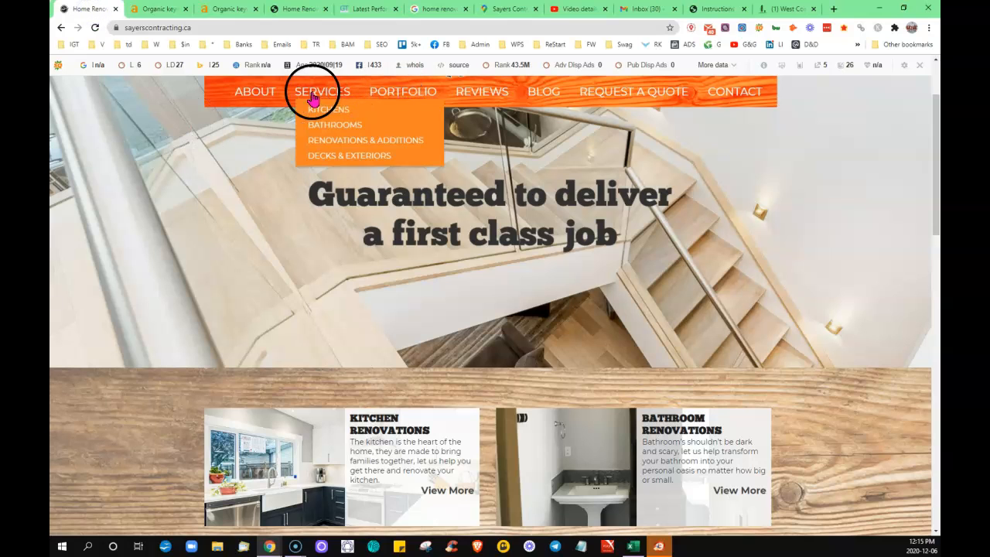
Open Sayers' Kitchen Renovations page, scroll to the gallery, and start saving the page
click(328, 109)
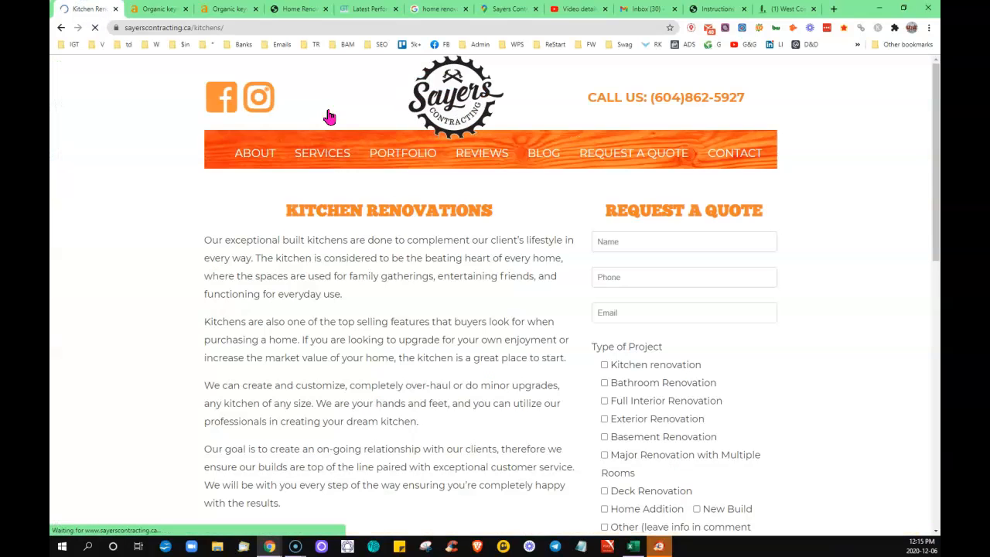
scroll(down, 3)
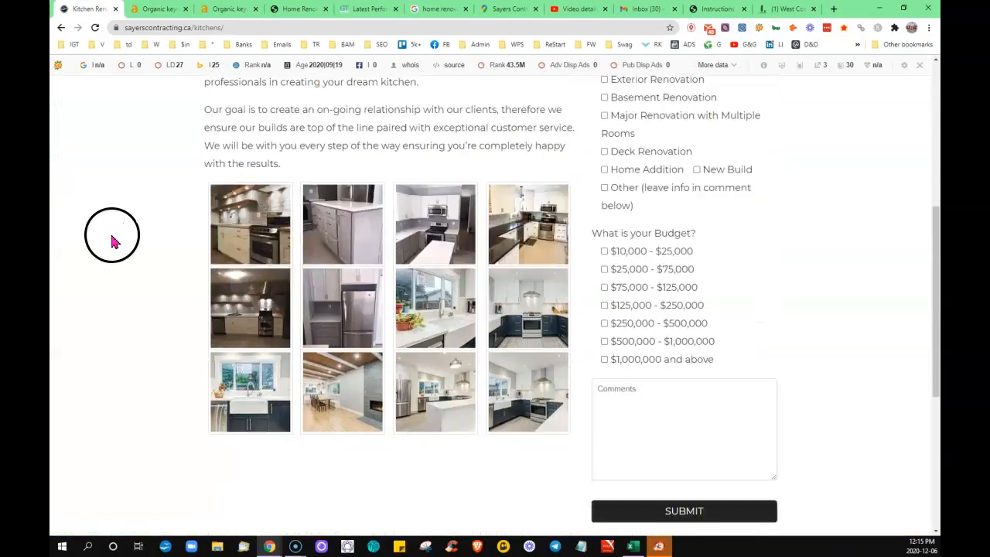
scroll(up, 3)
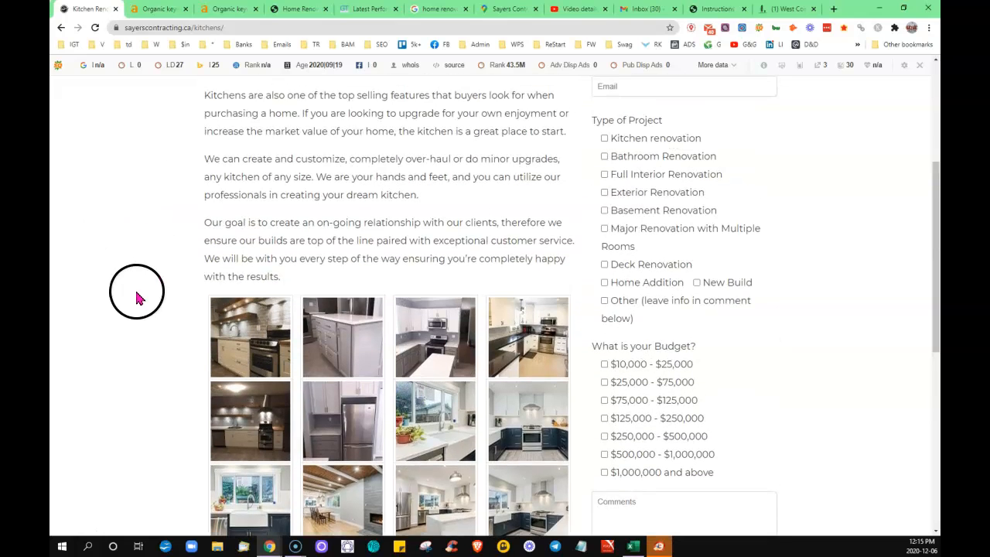
scroll(up, 3)
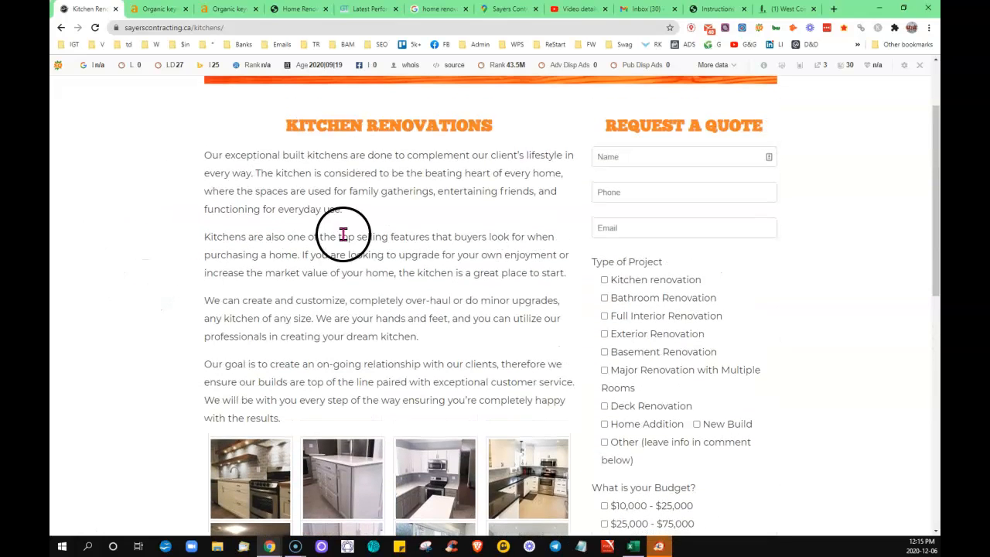
mouse_move(532, 192)
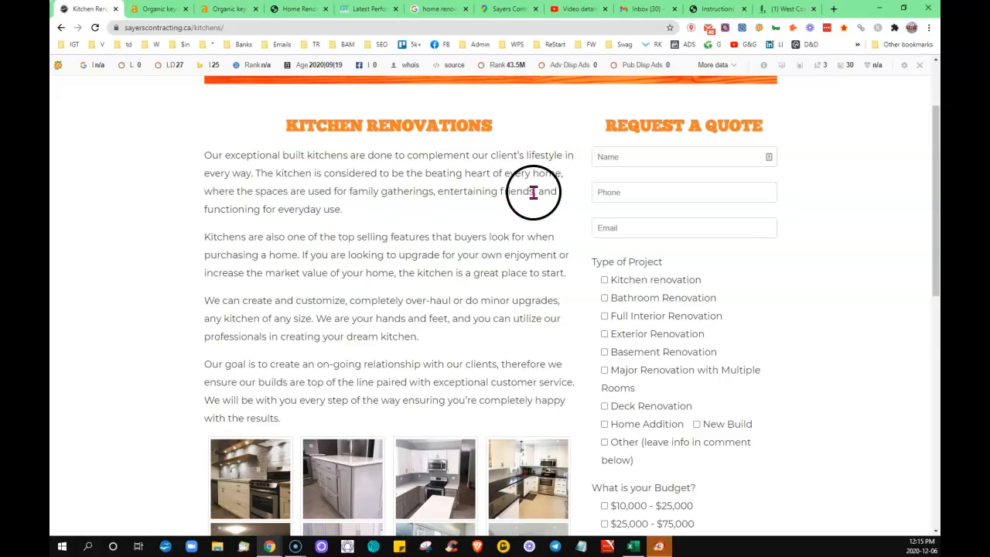
scroll(down, 3)
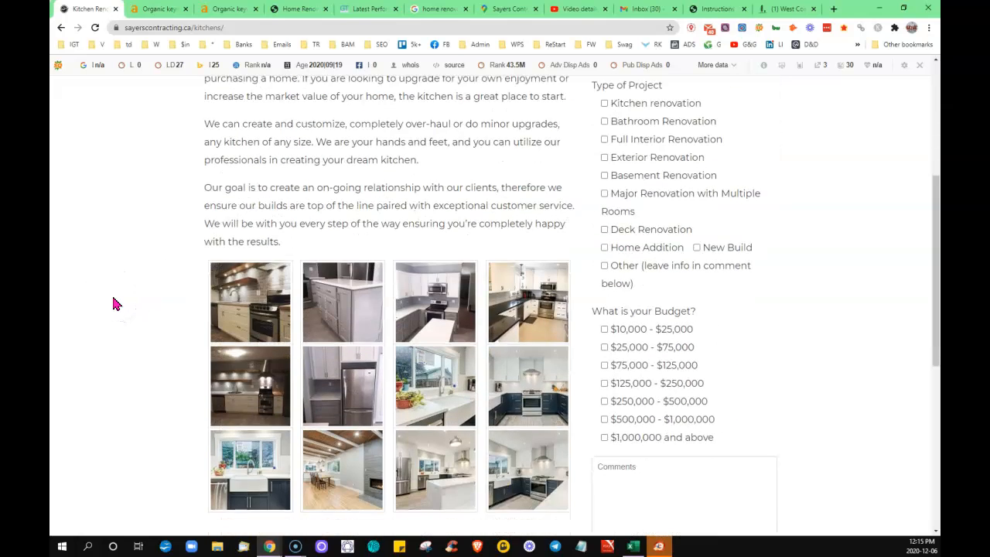
right_click(250, 217)
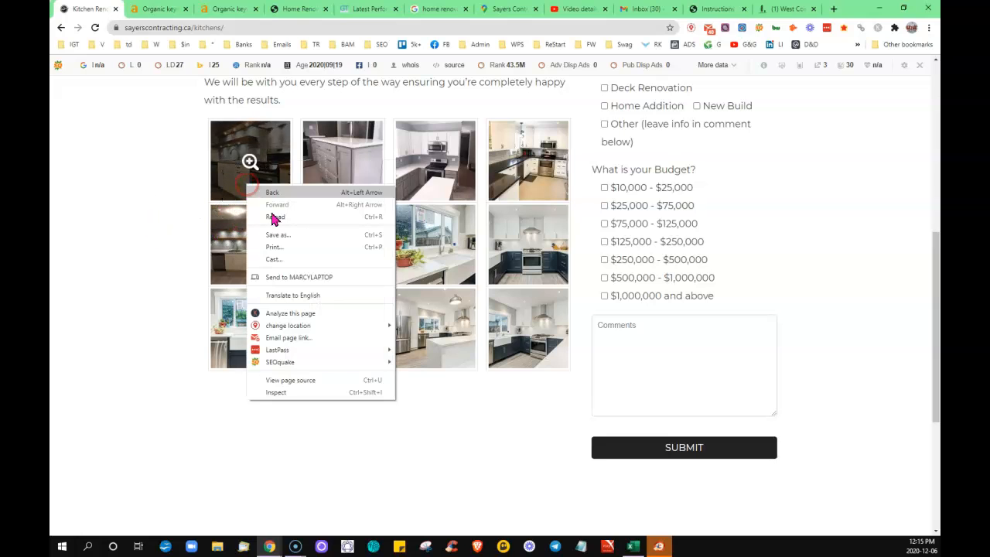
click(278, 235)
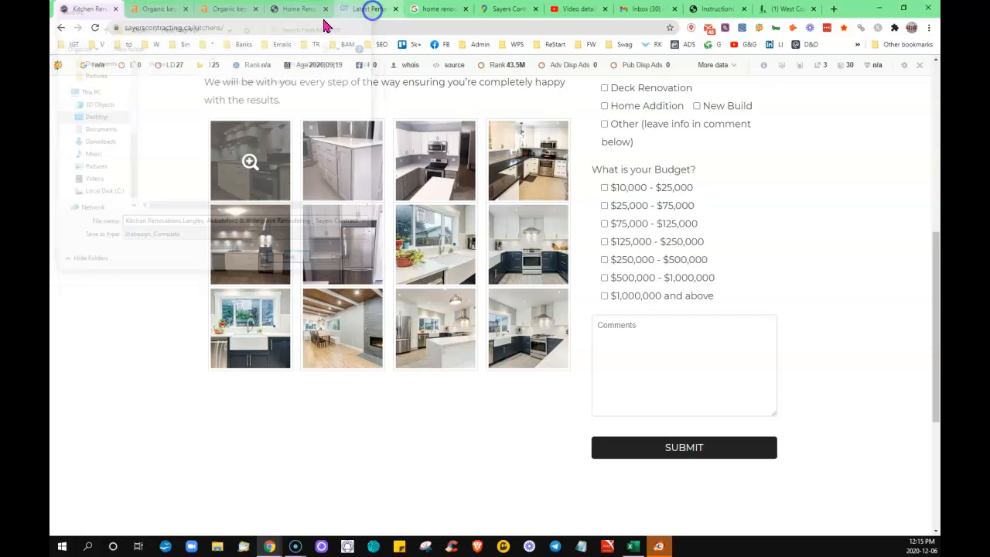
Return to Caliber West's Organic Keywords report and scroll to lower-traffic keywords like 'rubber driveway'
click(224, 8)
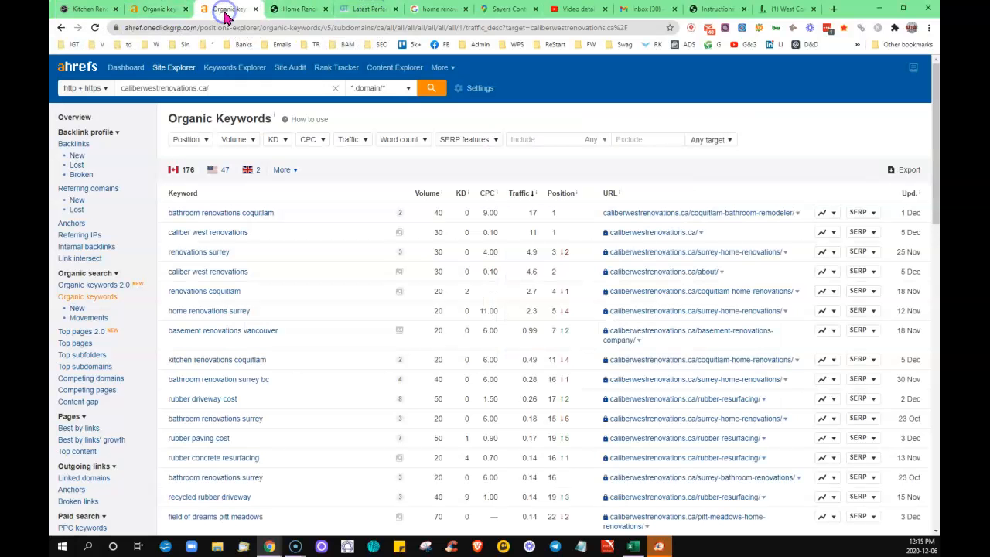
mouse_move(222, 212)
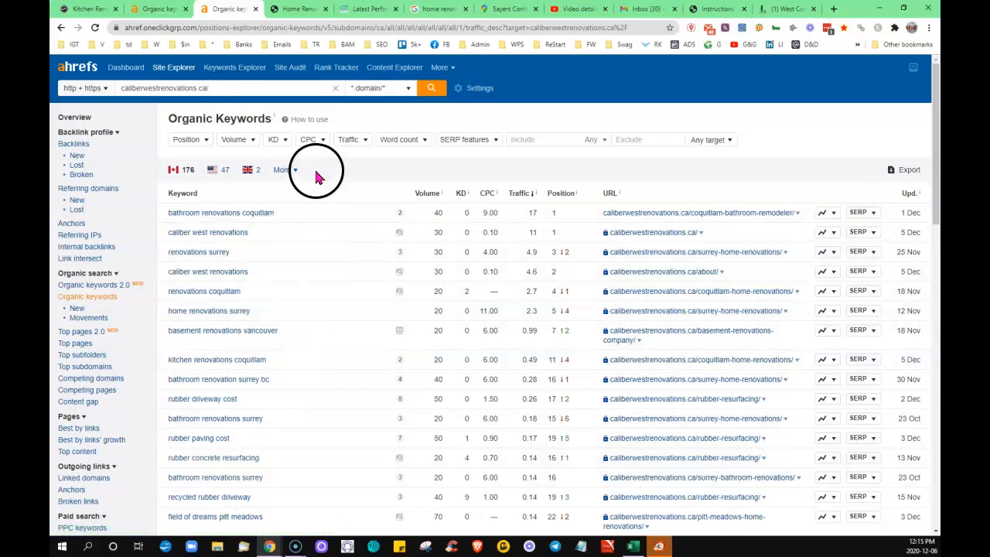
mouse_move(232, 213)
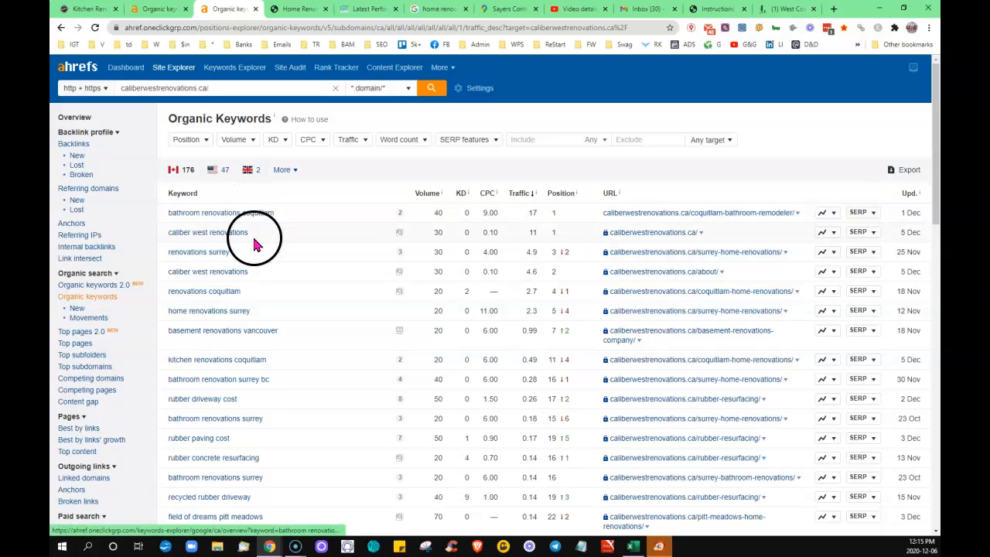
mouse_move(222, 456)
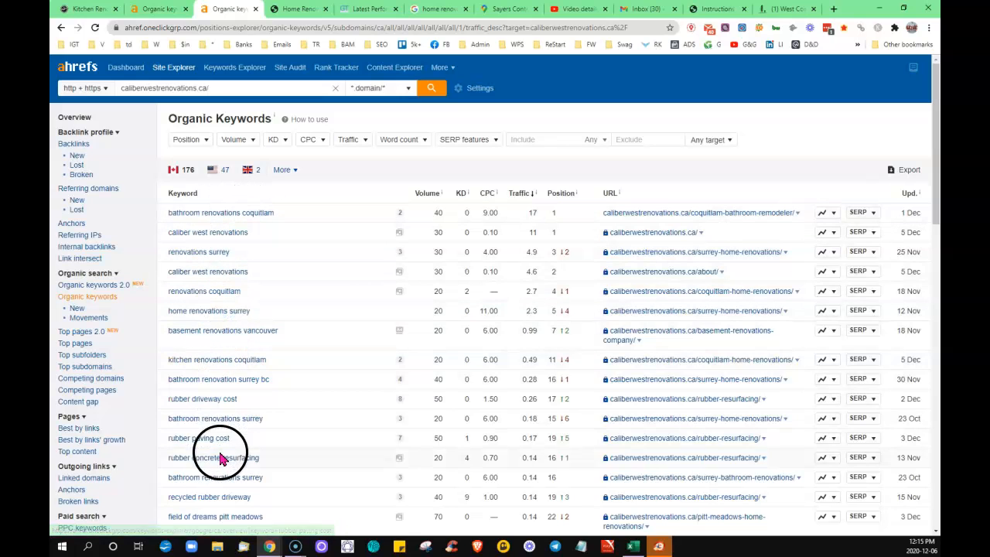
mouse_move(305, 278)
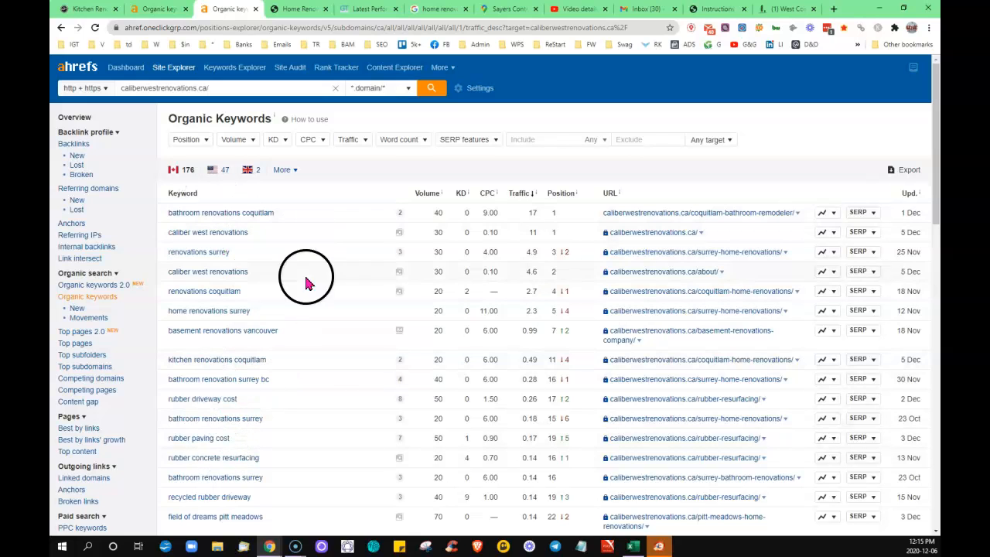
mouse_move(310, 251)
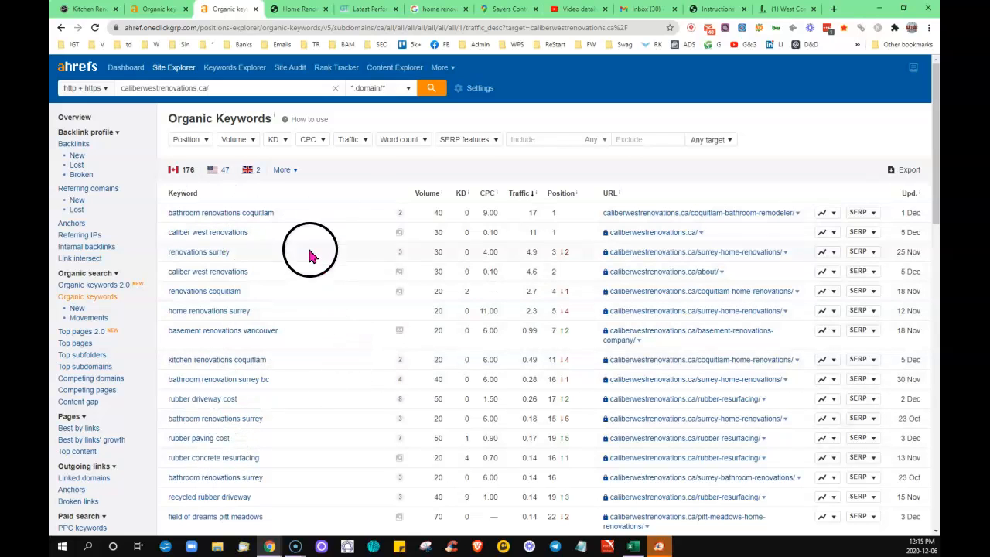
mouse_move(344, 200)
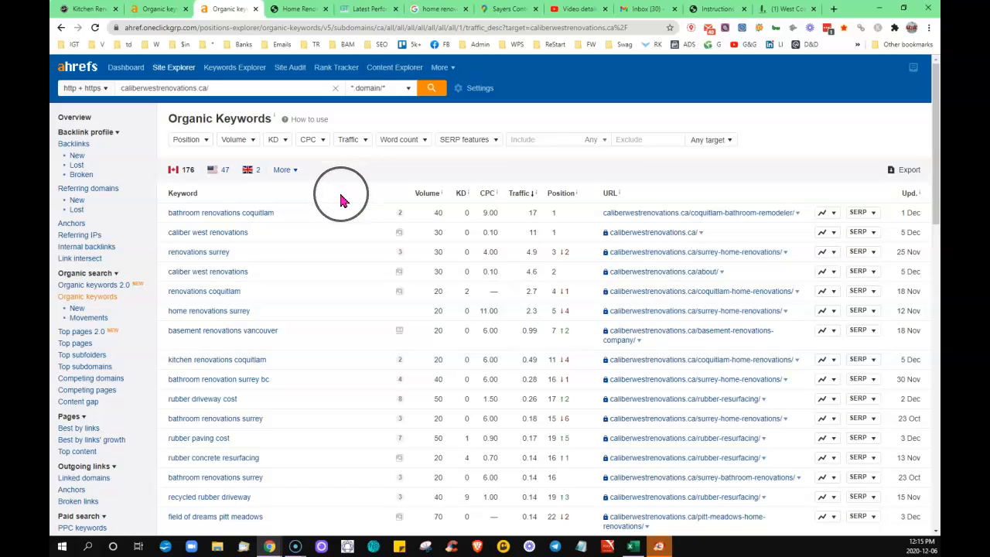
mouse_move(357, 179)
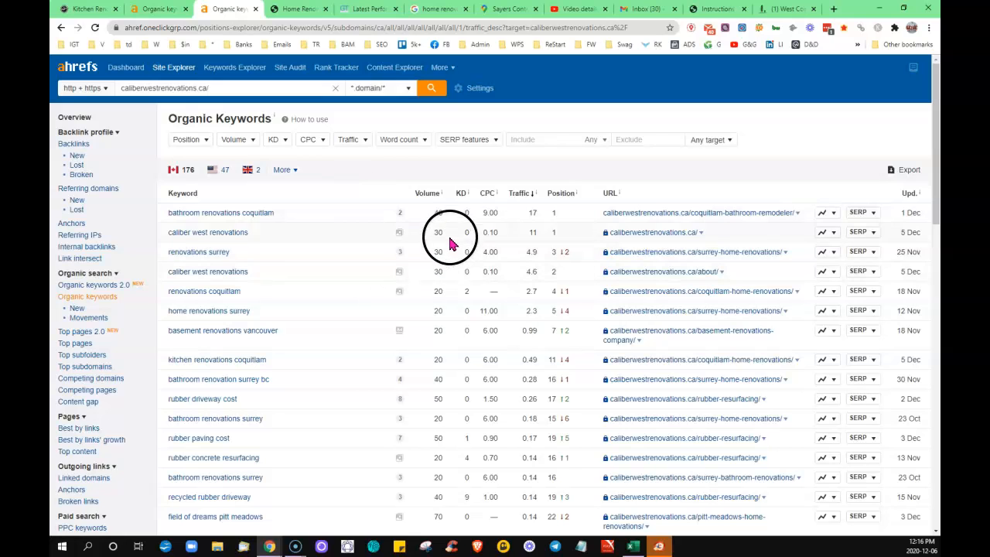
mouse_move(581, 225)
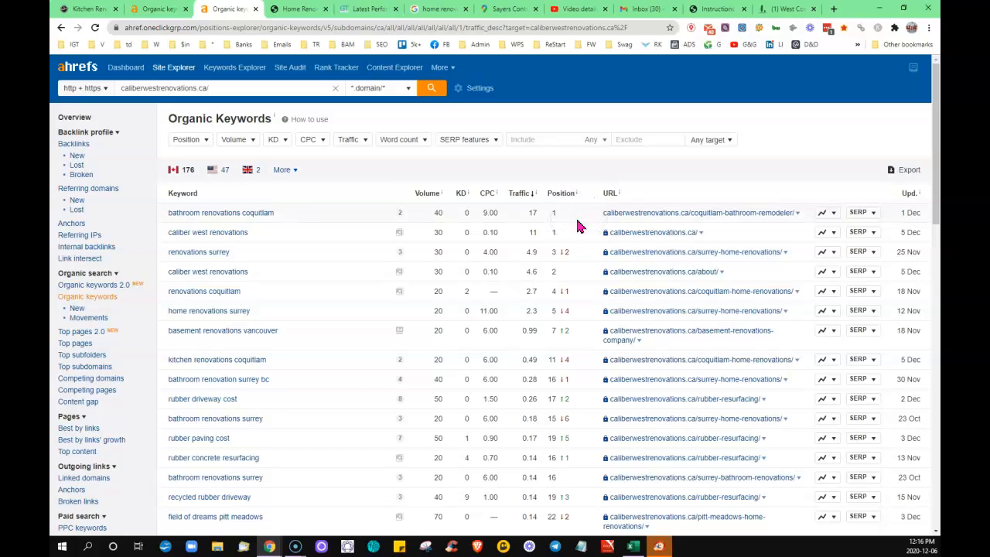
mouse_move(565, 158)
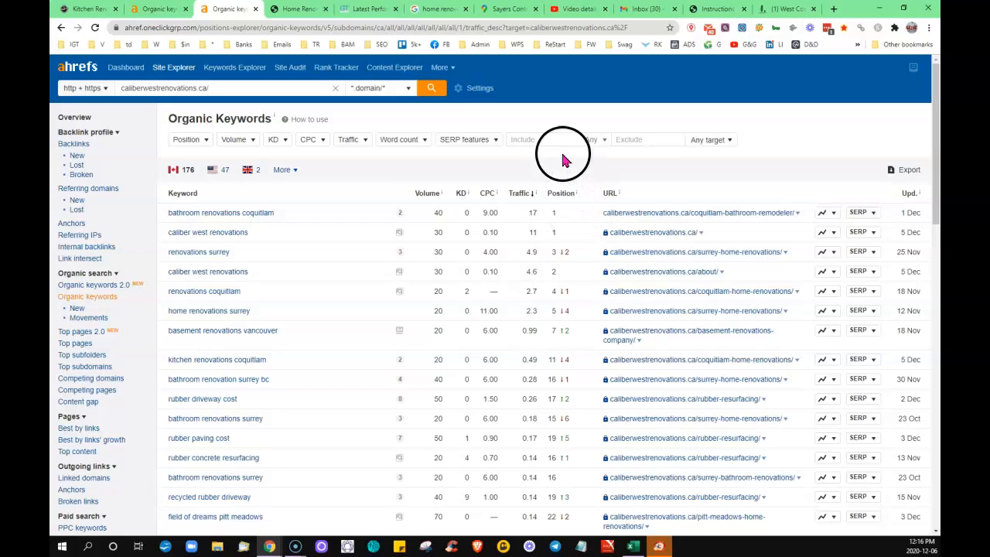
mouse_move(545, 177)
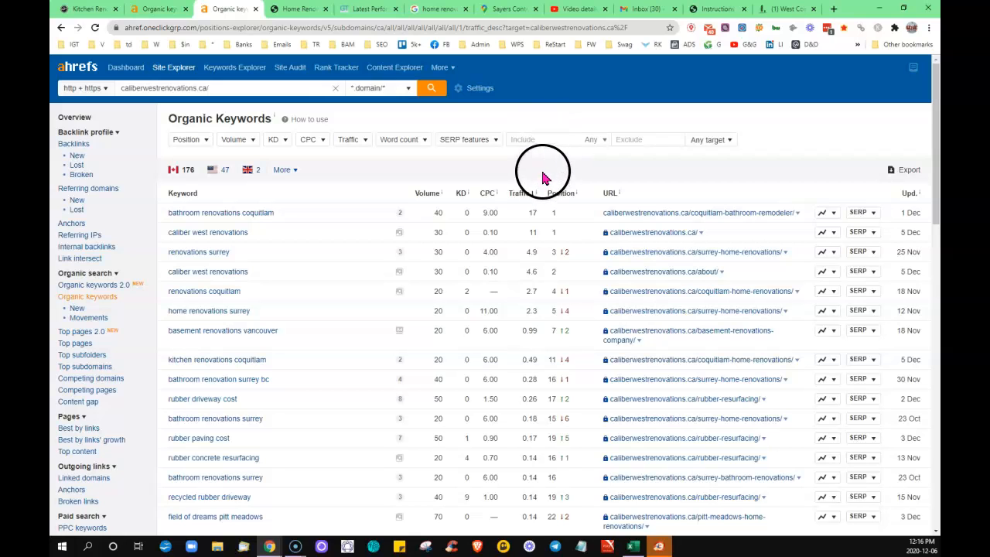
mouse_move(559, 213)
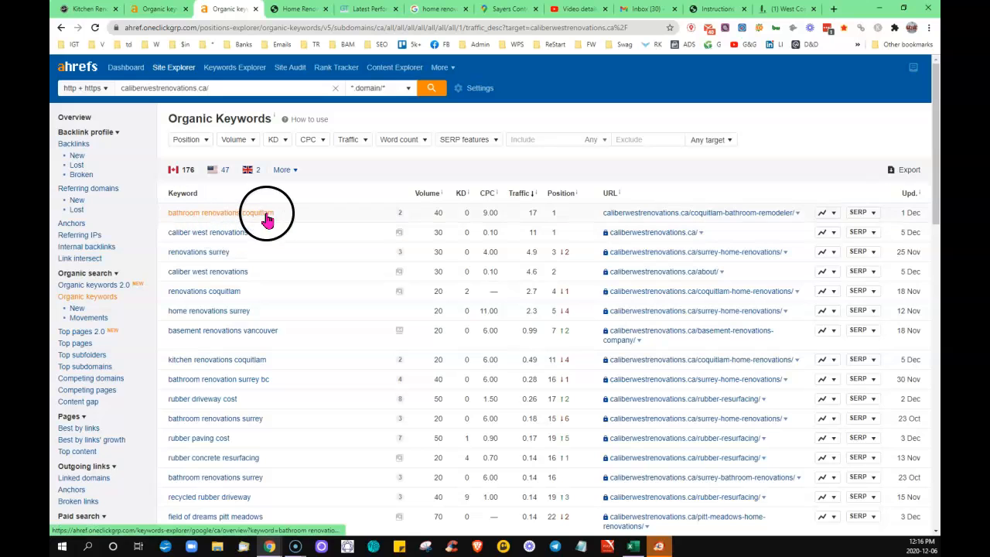
mouse_move(569, 234)
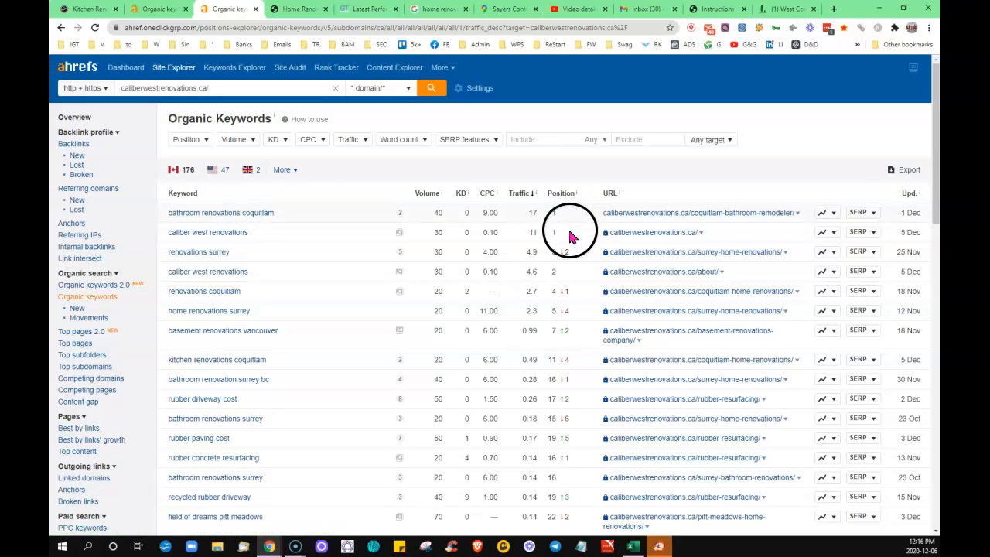
mouse_move(568, 247)
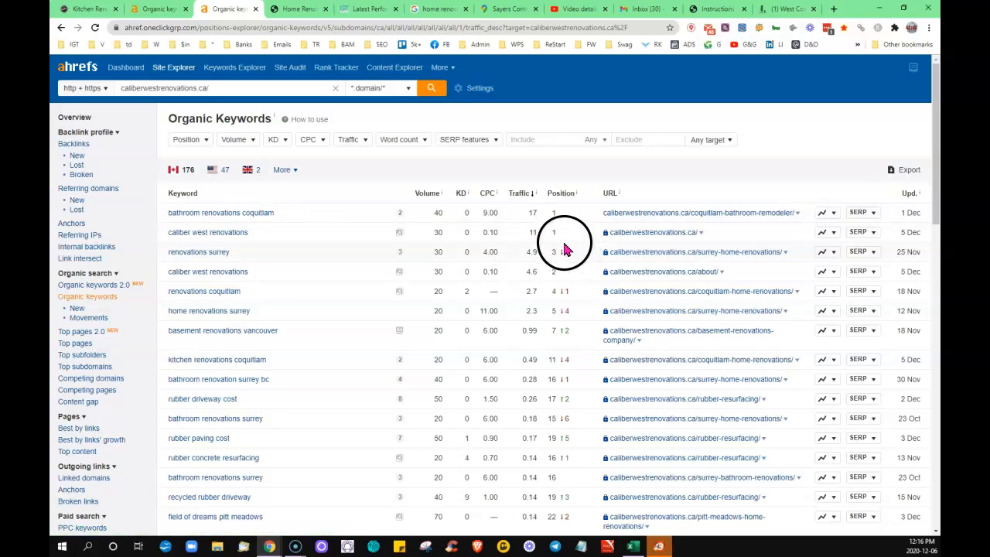
scroll(down, 3)
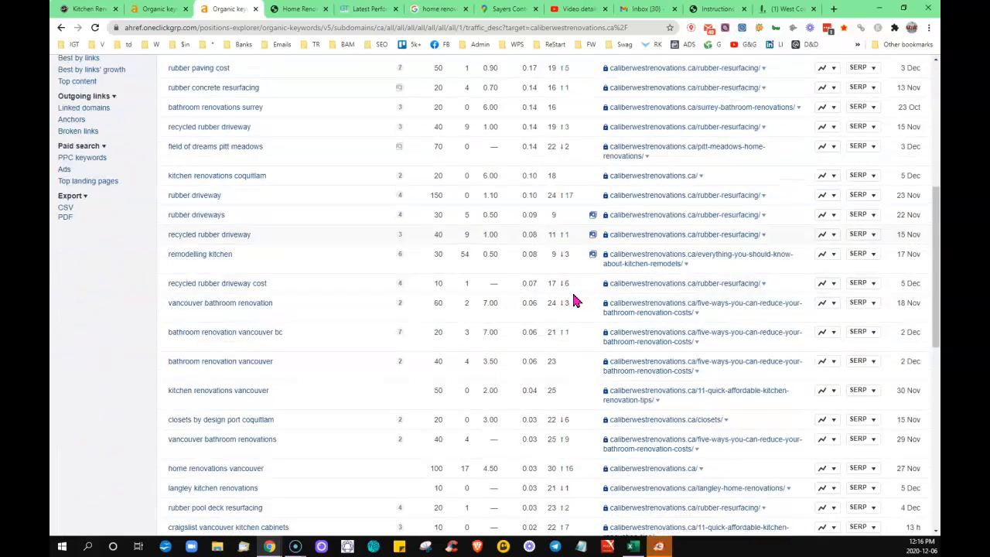
Return to the 'home renovation' Google results and scroll up to the local map pack
scroll(up, 3)
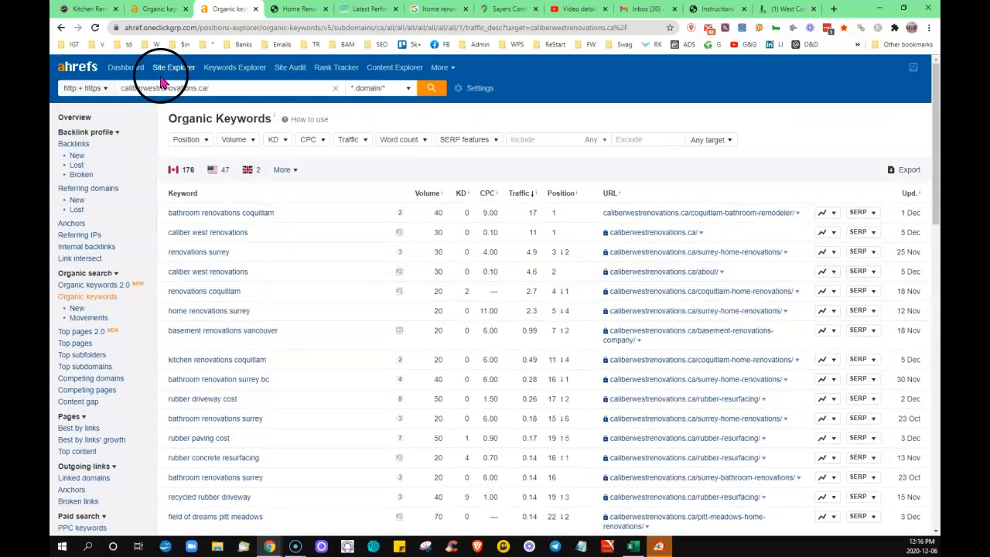
mouse_move(441, 9)
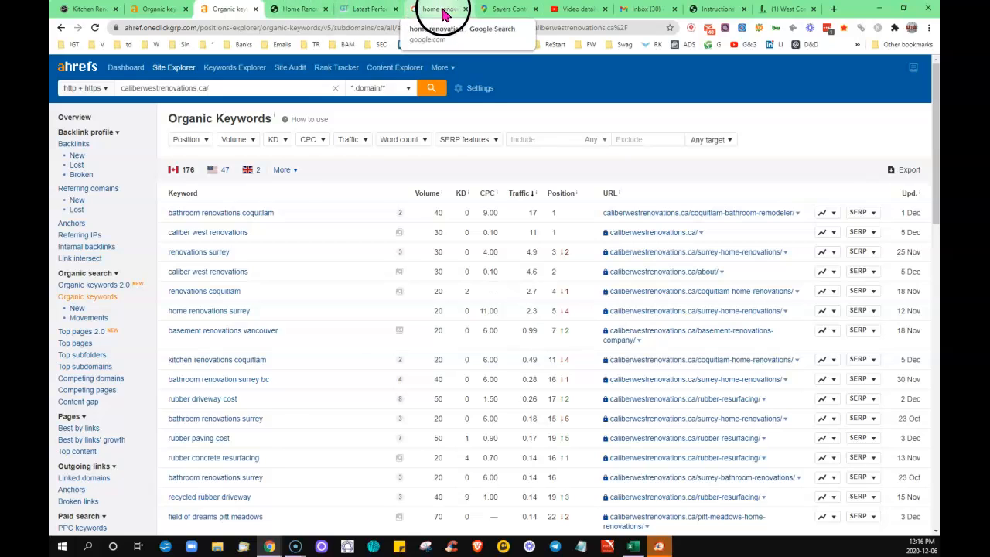
click(438, 8)
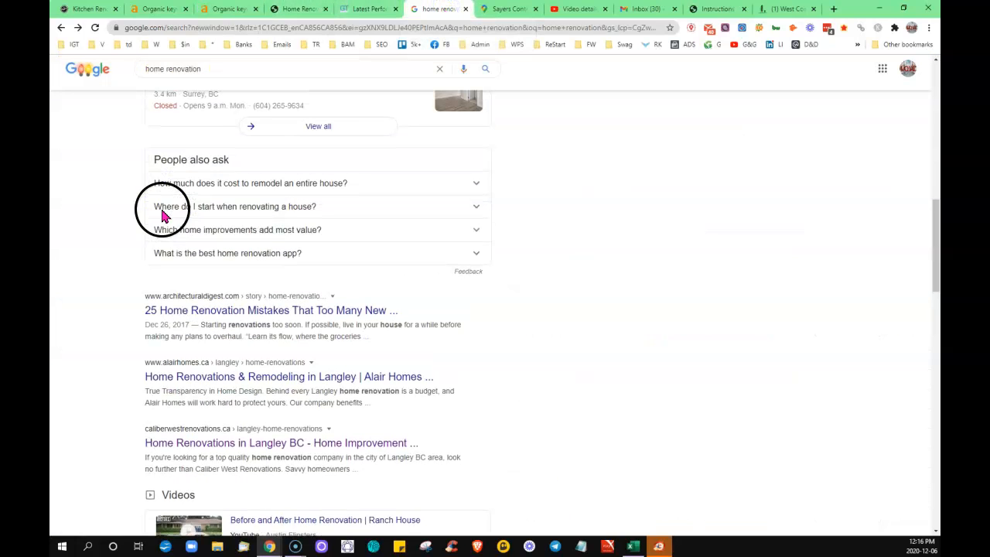
scroll(up, 3)
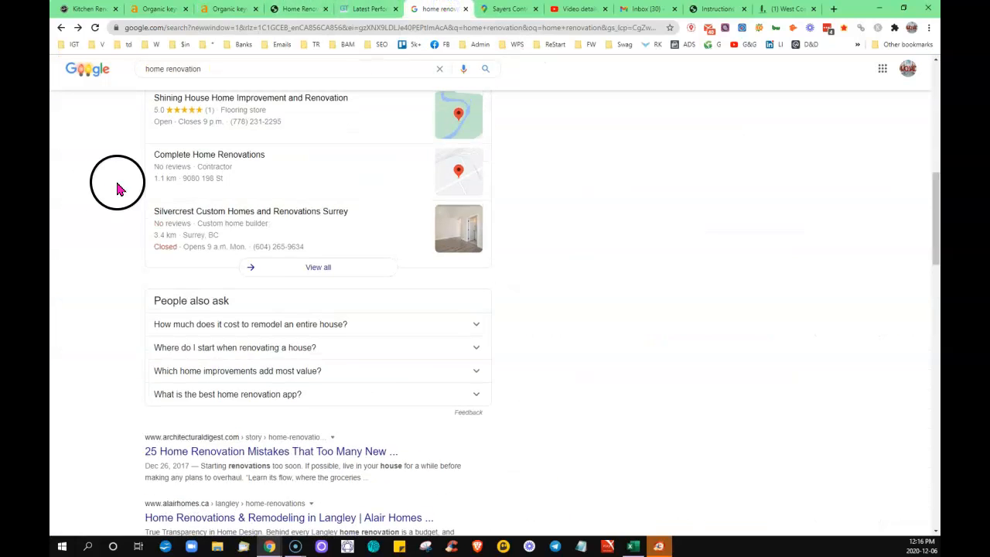
click(688, 28)
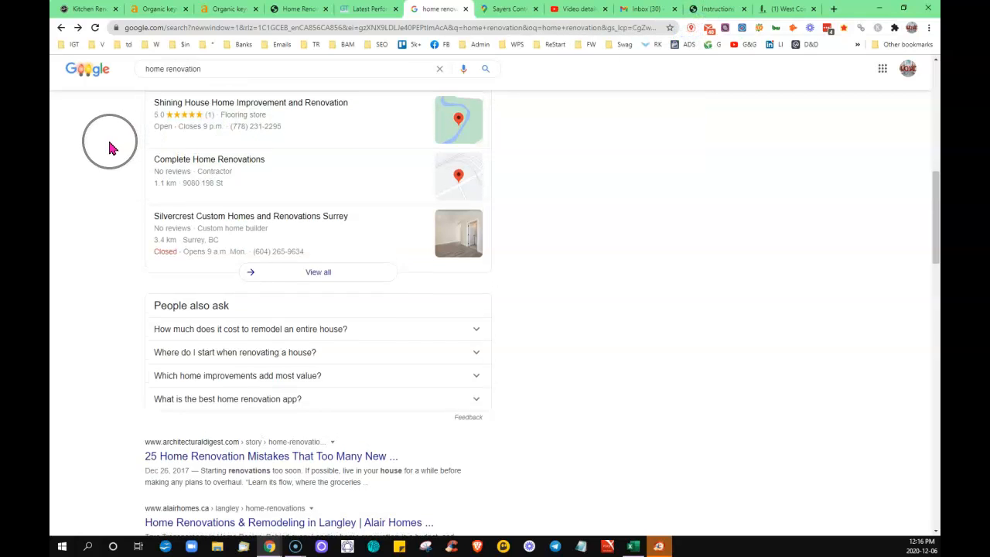
scroll(up, 3)
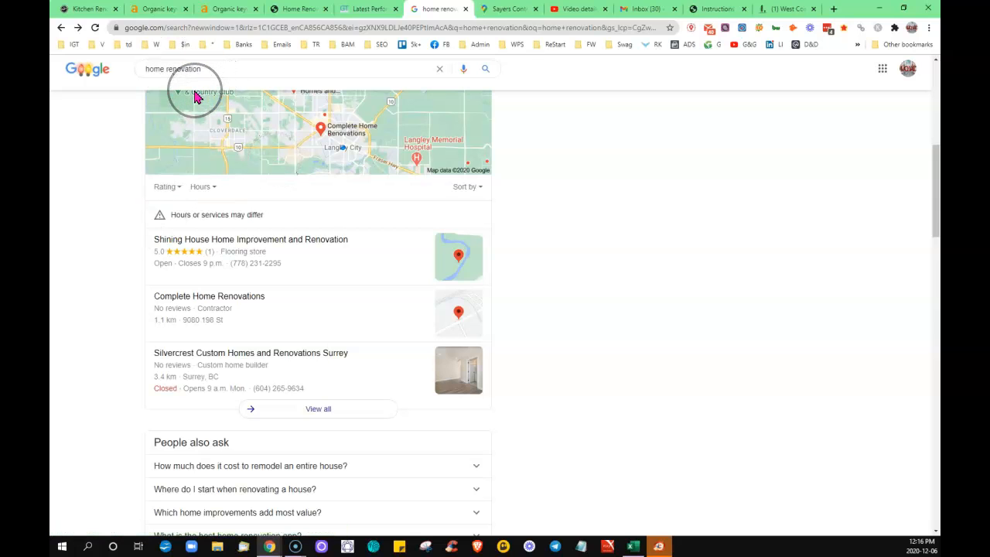
mouse_move(113, 221)
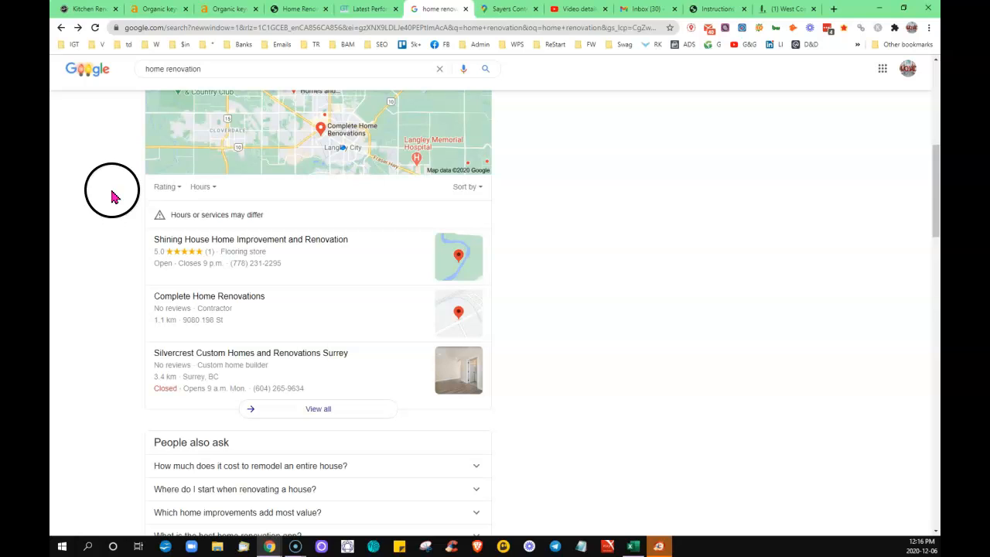
mouse_move(135, 354)
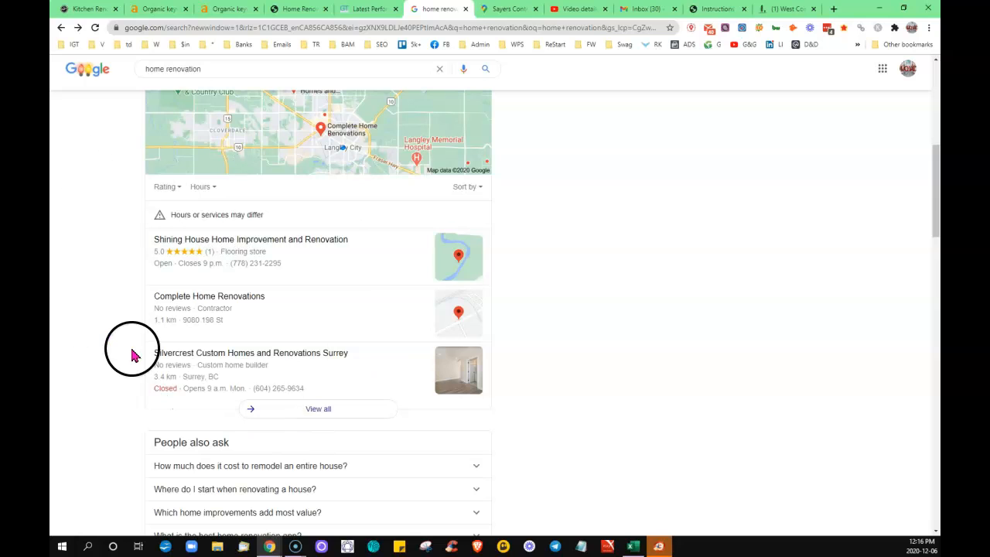
mouse_move(83, 321)
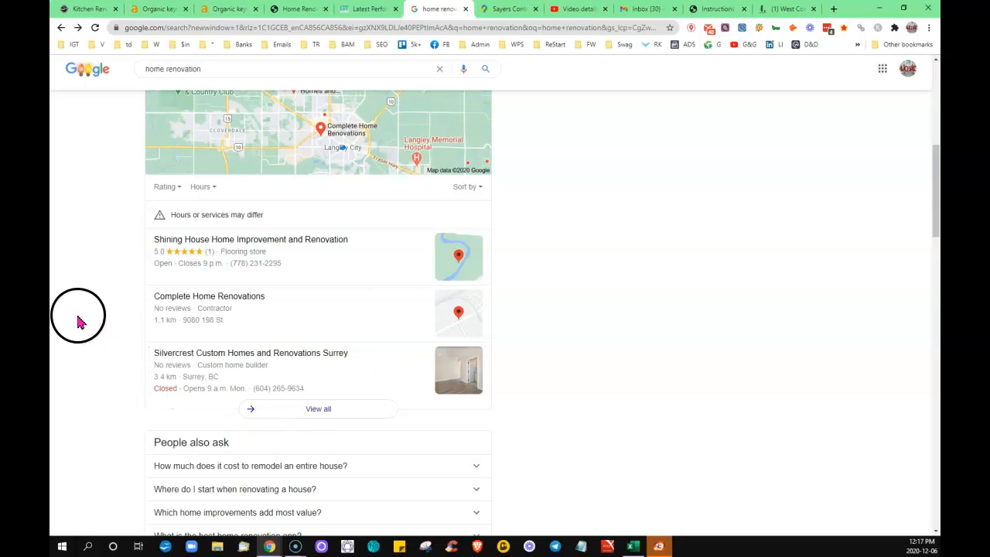
mouse_move(81, 321)
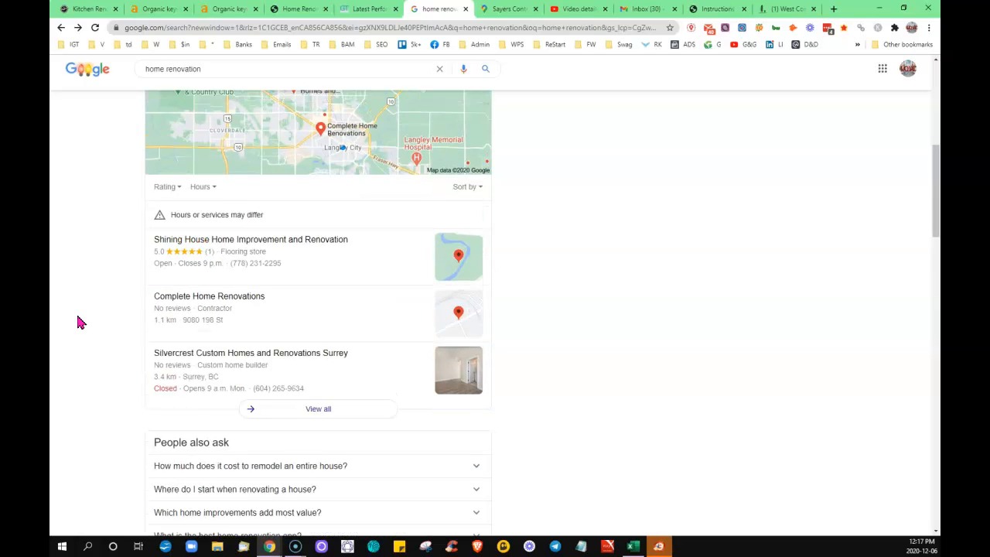
scroll(up, 3)
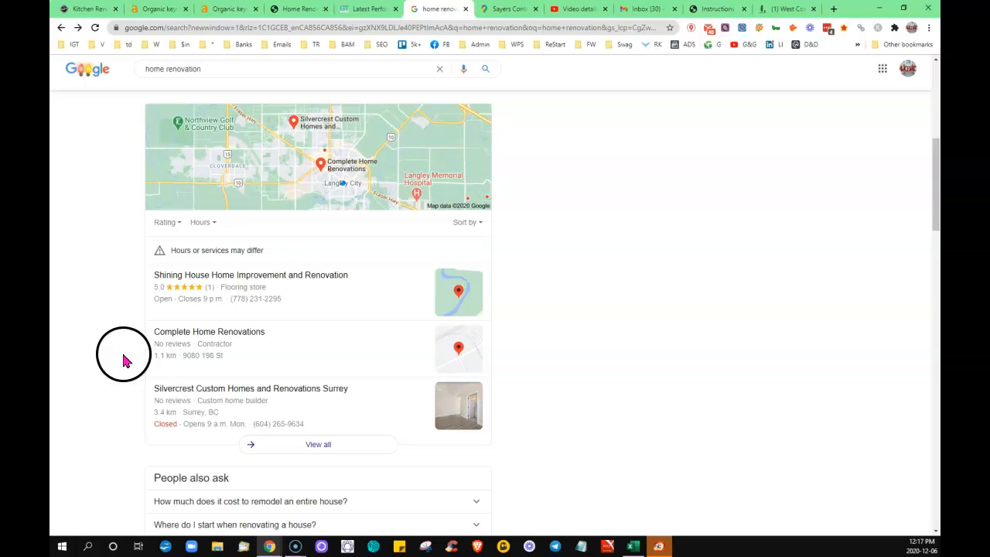
mouse_move(135, 344)
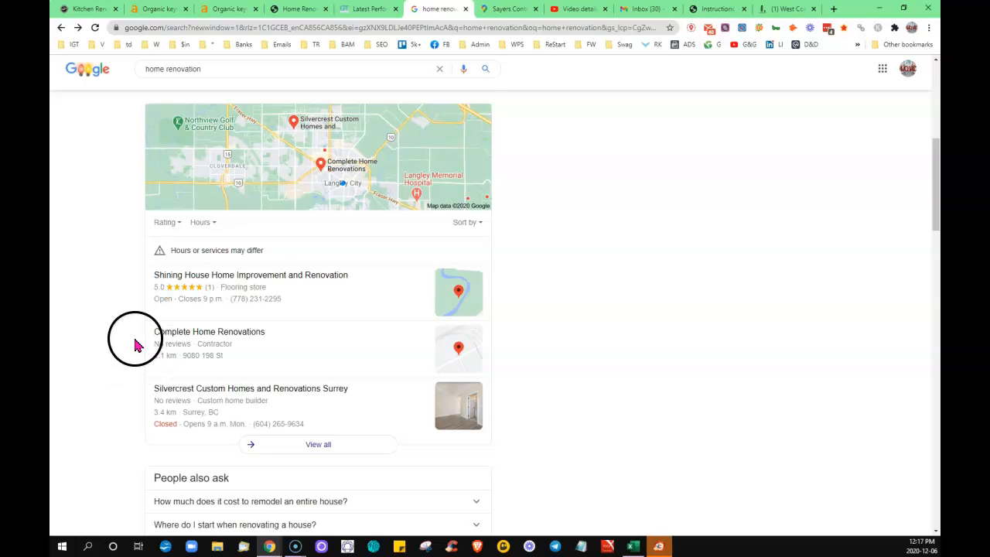
mouse_move(159, 381)
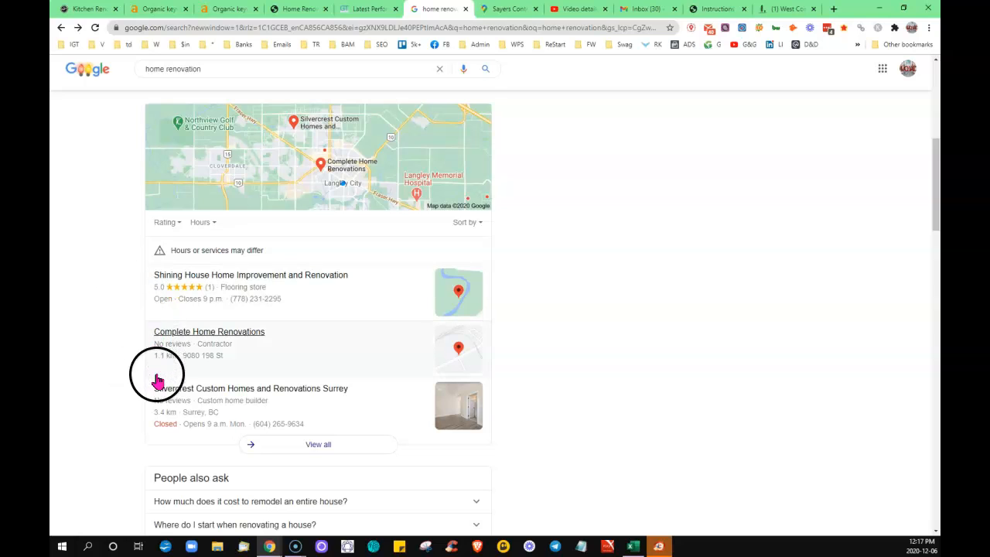
mouse_move(132, 385)
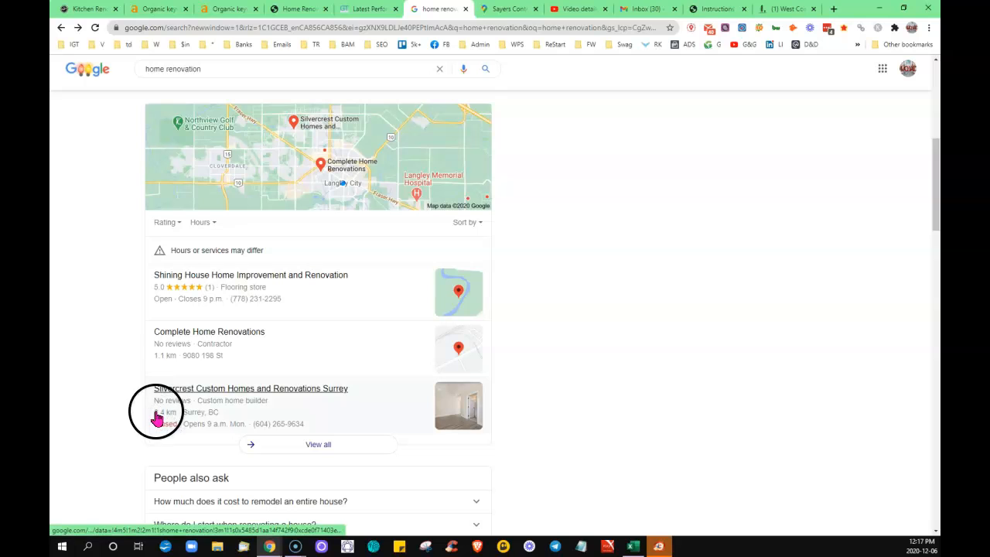
mouse_move(123, 325)
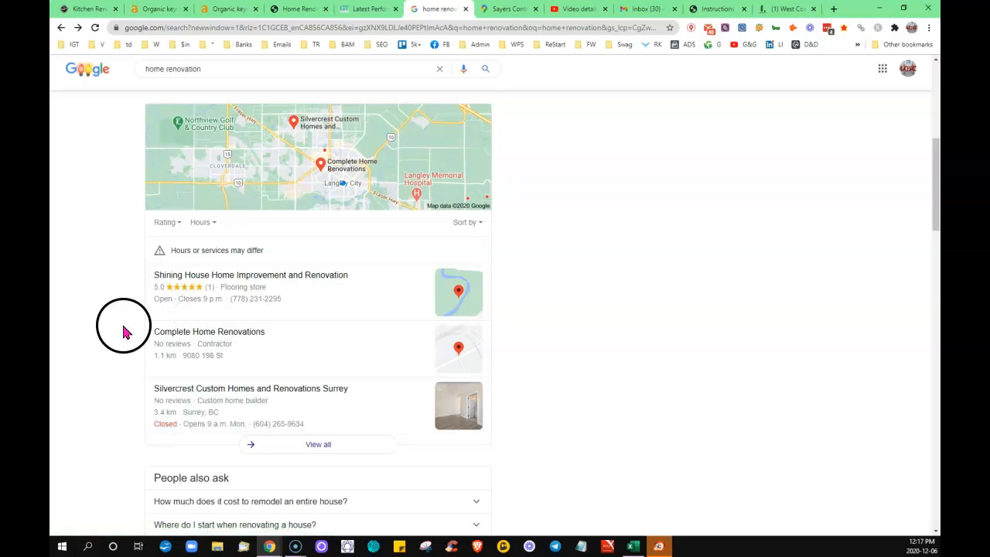
mouse_move(147, 382)
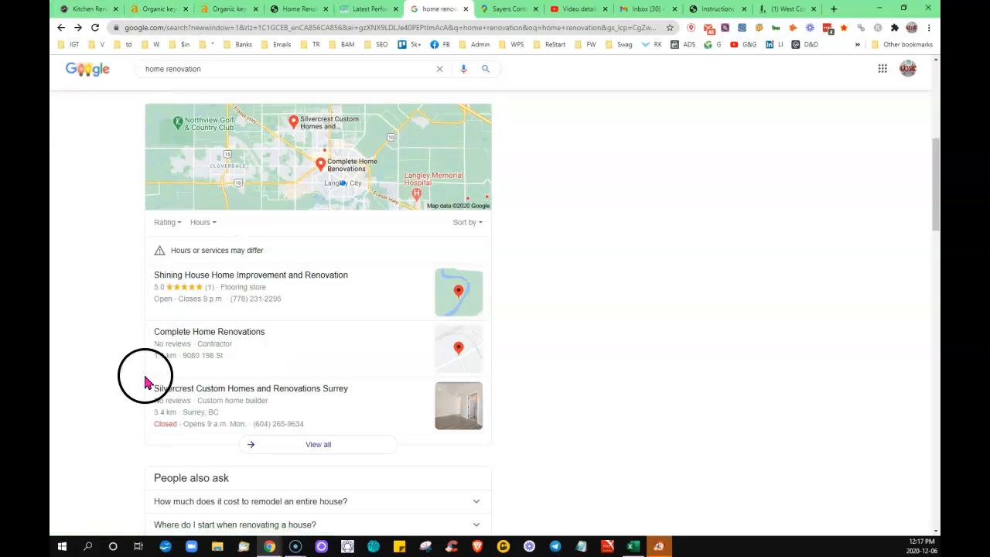
mouse_move(135, 379)
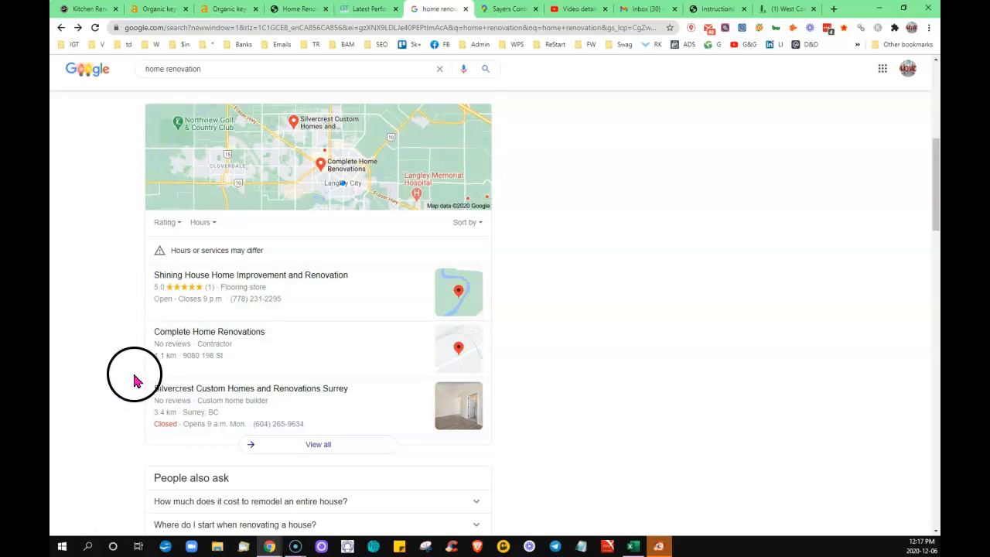
mouse_move(135, 408)
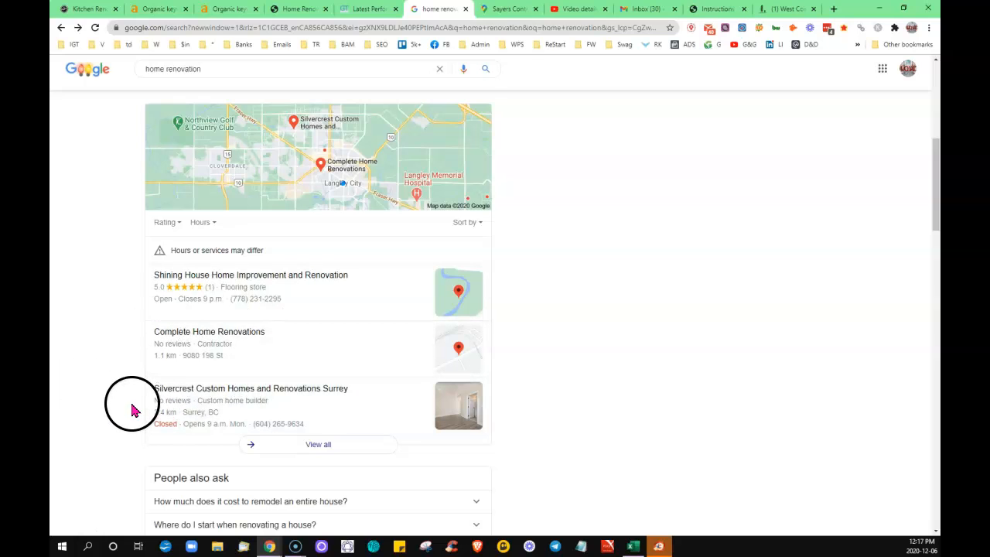
mouse_move(147, 387)
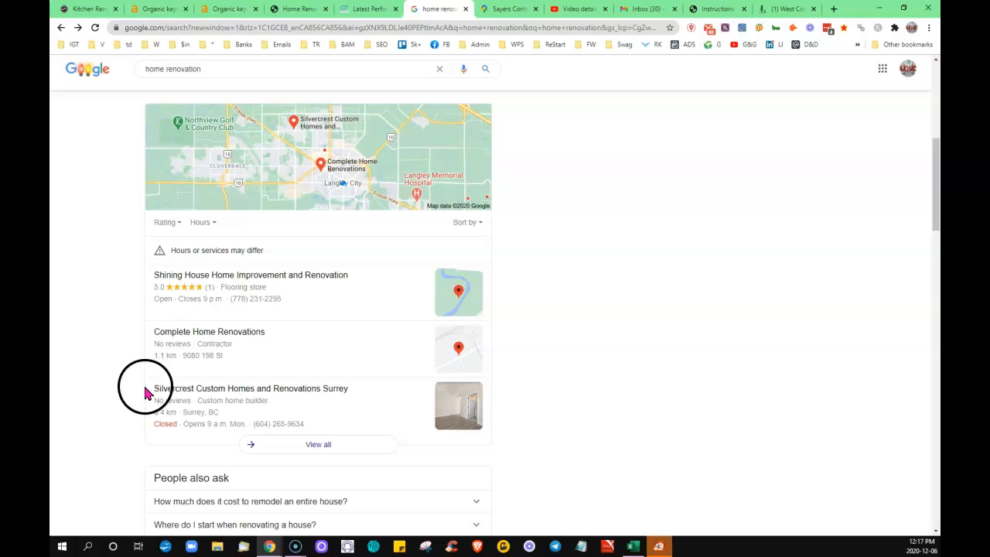
mouse_move(121, 405)
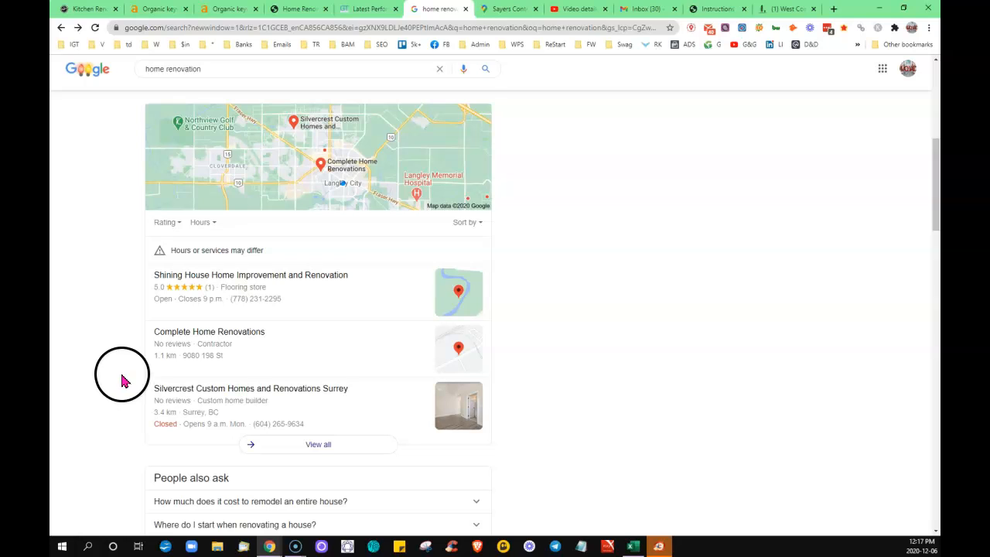
mouse_move(135, 282)
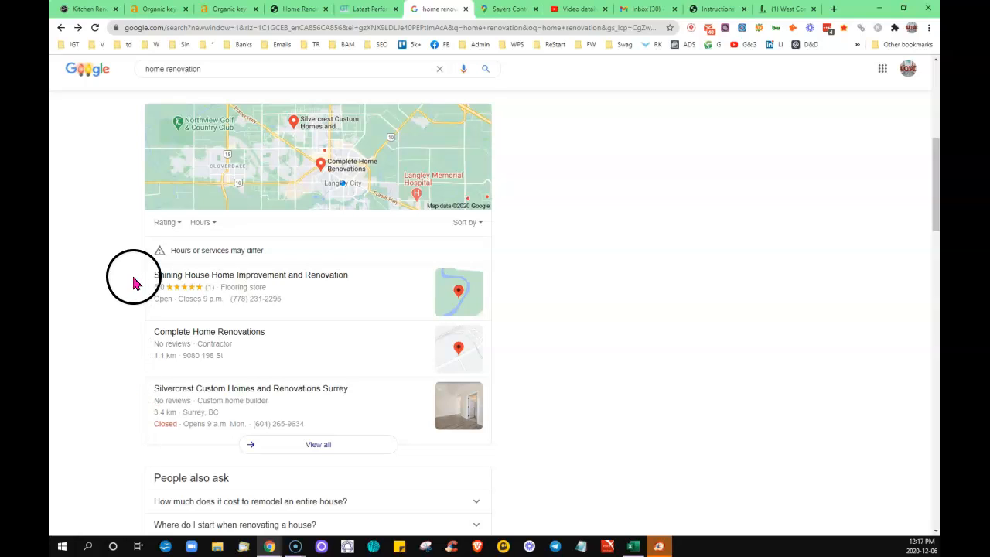
mouse_move(126, 365)
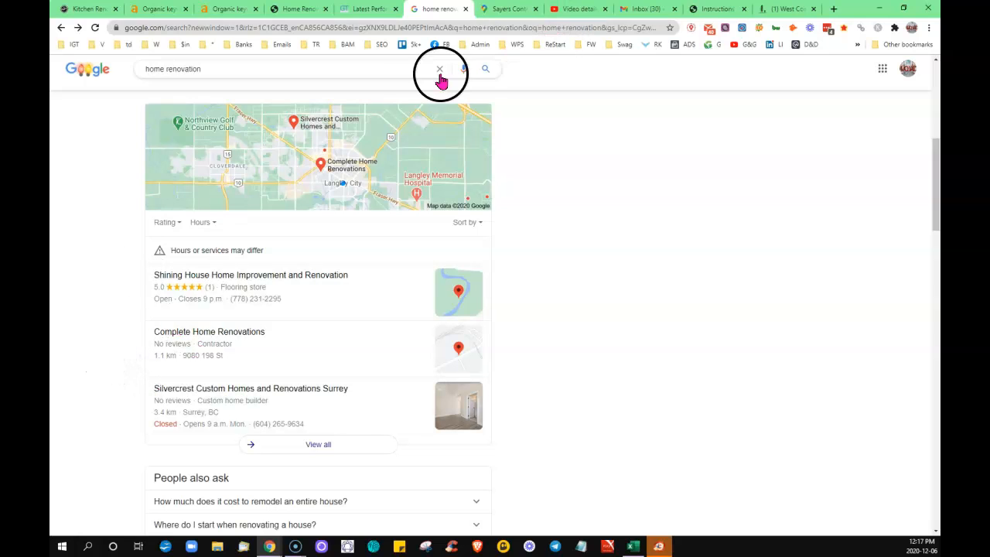
mouse_move(136, 408)
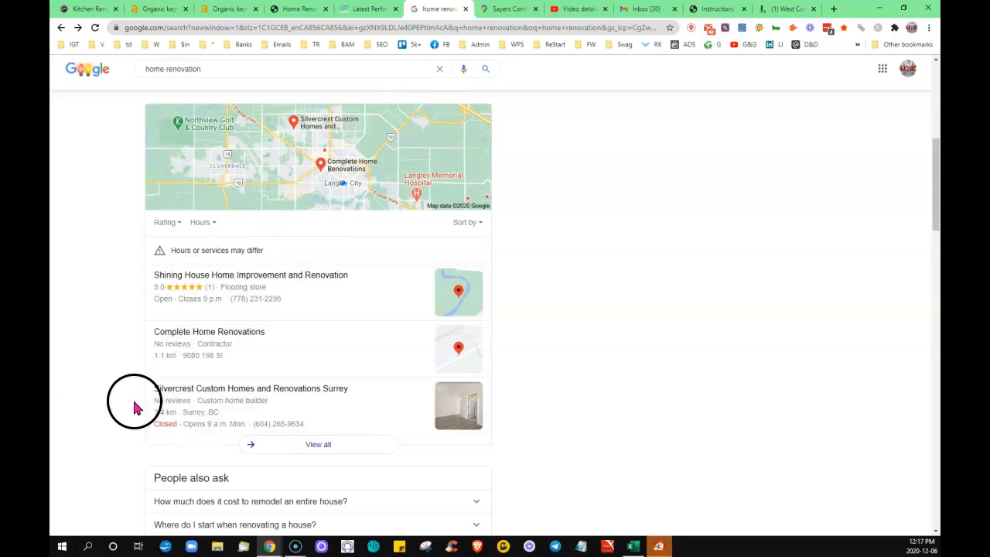
mouse_move(123, 371)
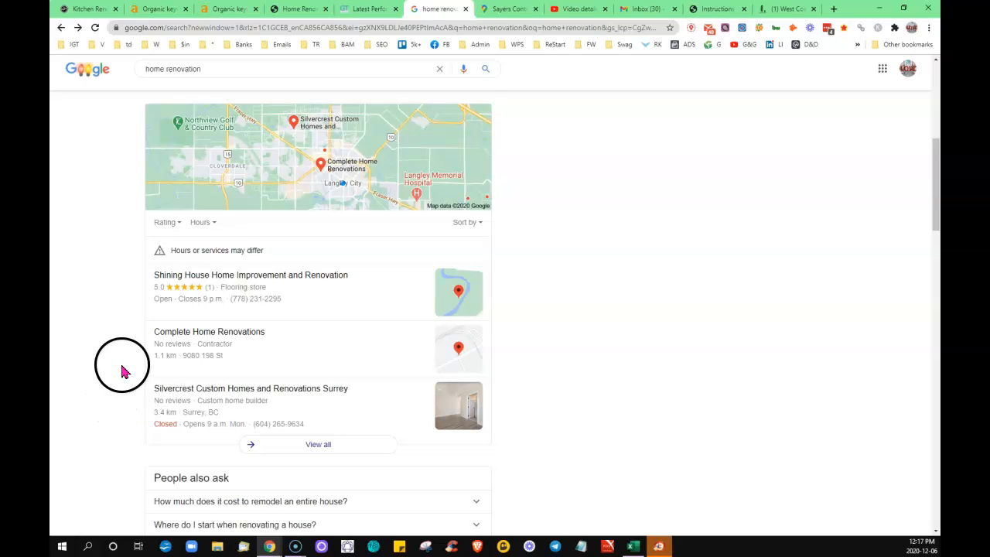
mouse_move(586, 125)
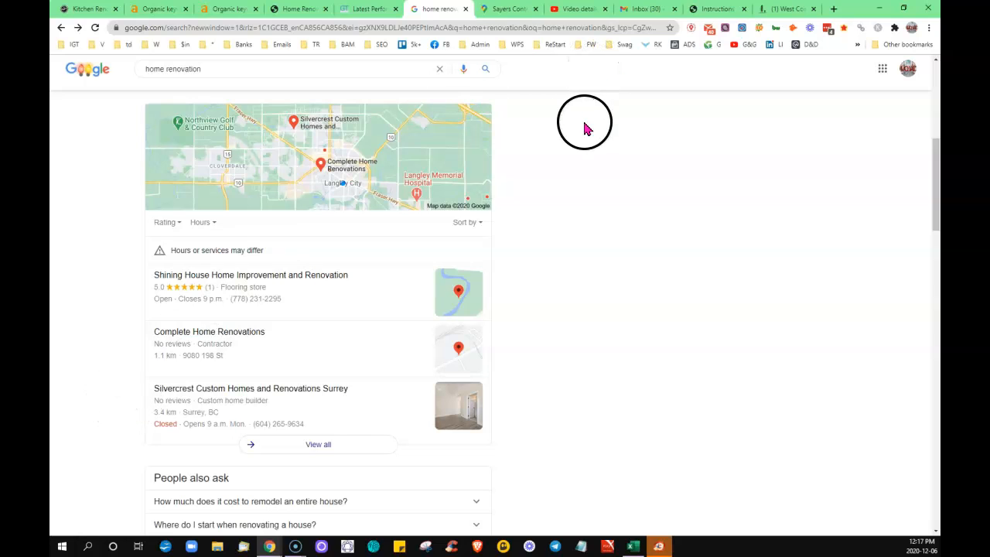
mouse_move(117, 331)
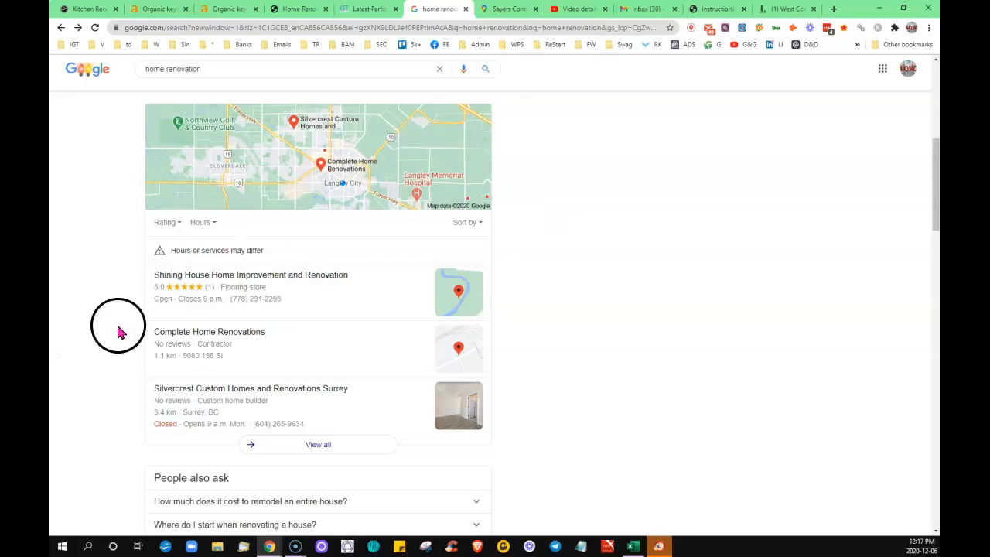
mouse_move(91, 329)
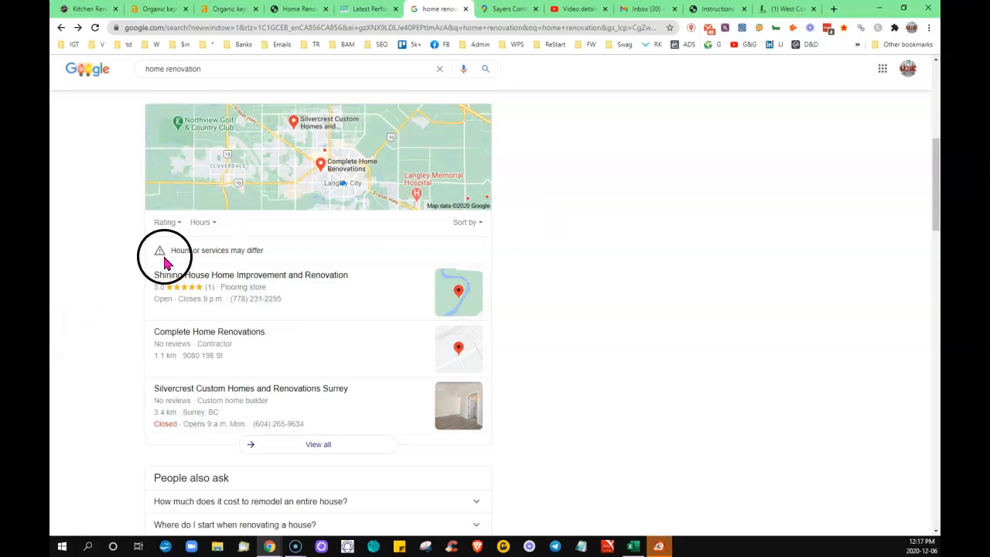
mouse_move(133, 350)
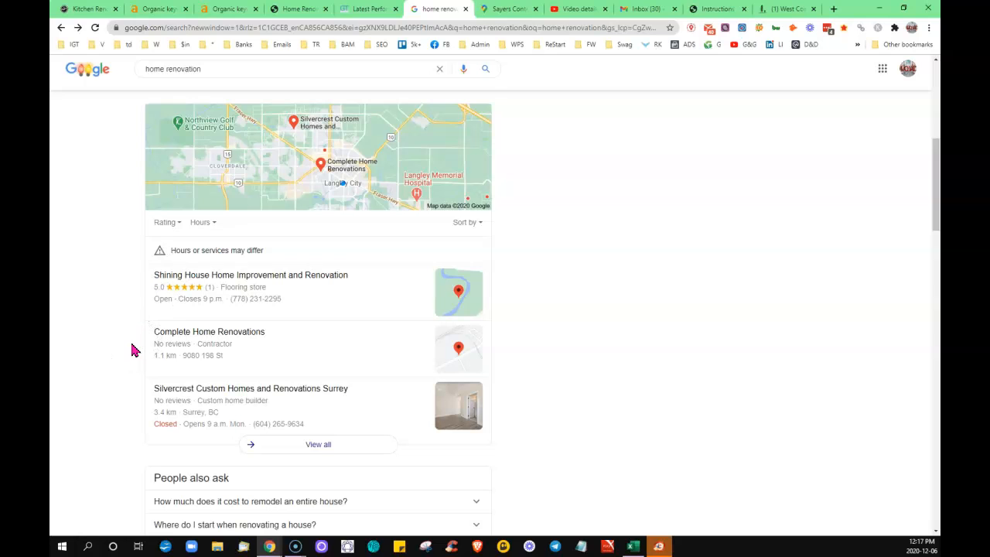
mouse_move(115, 334)
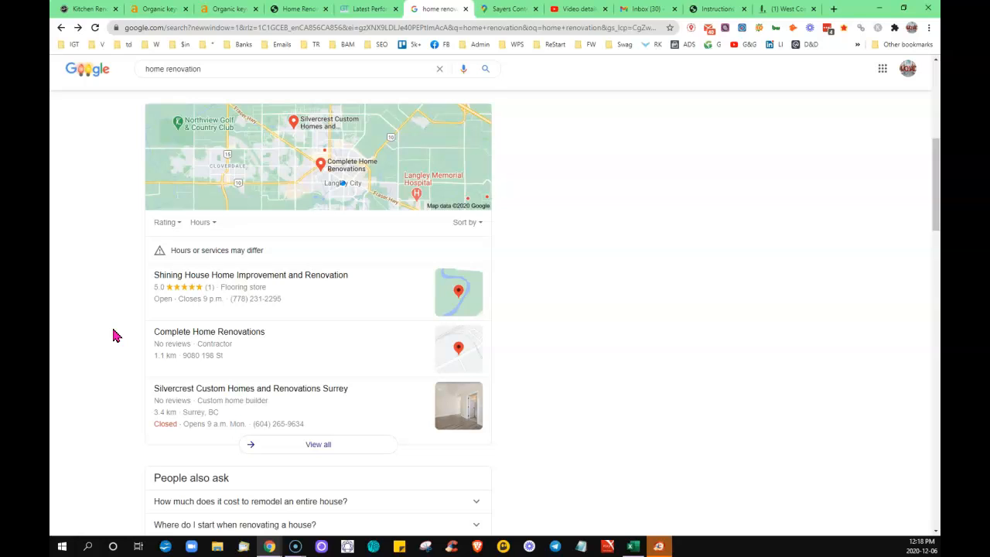
scroll(down, 3)
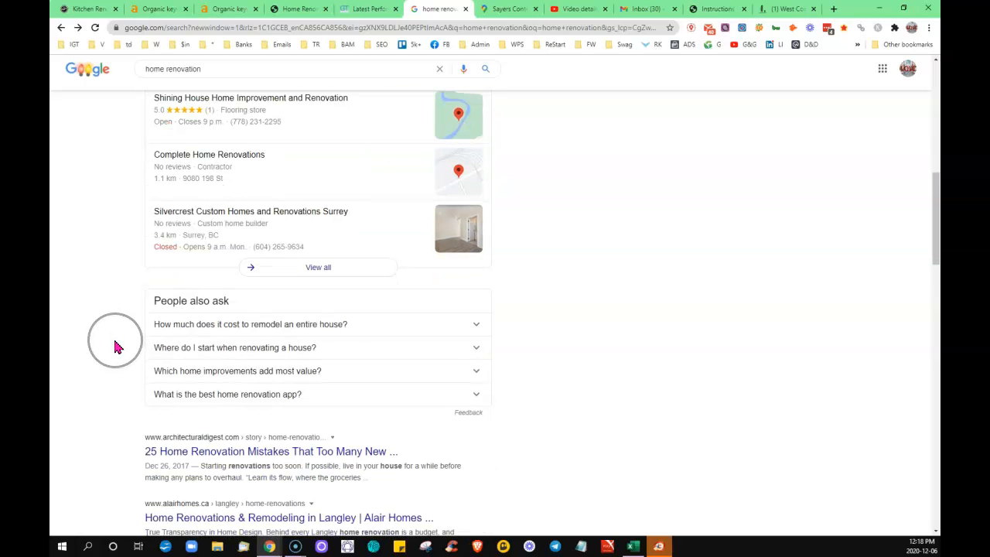
mouse_move(110, 287)
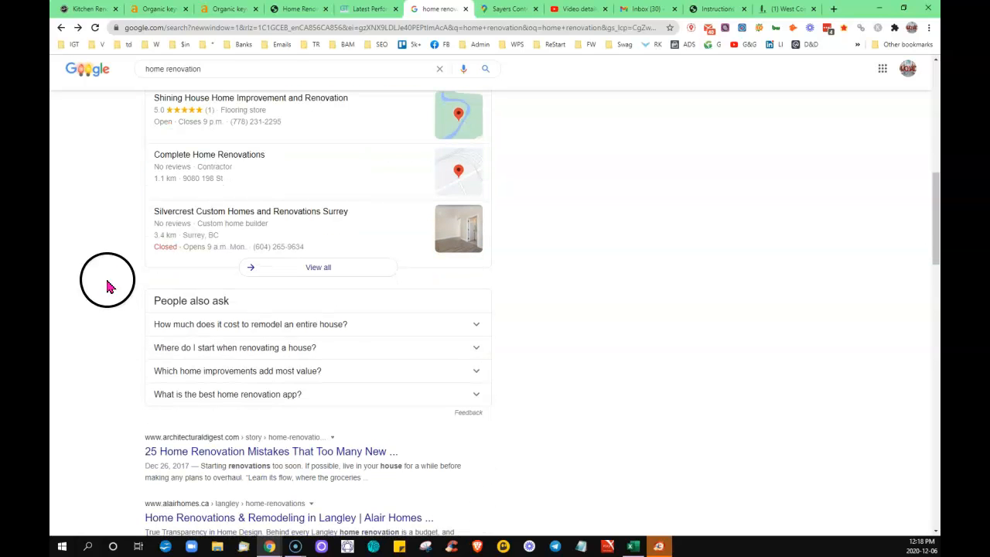
Check the Sayers GTmetrix report (grade B), then load the homepage from Kitchen Renovations
click(369, 9)
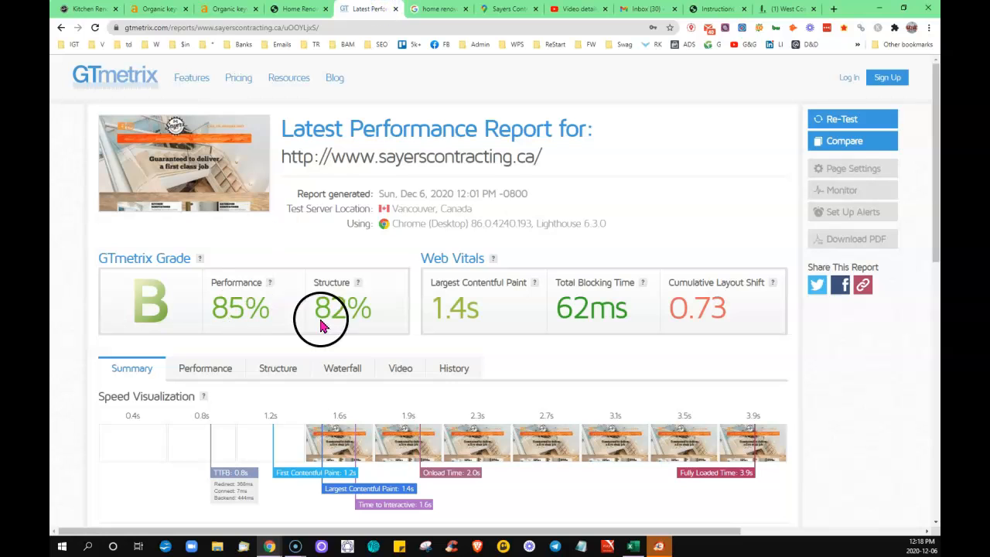
mouse_move(423, 132)
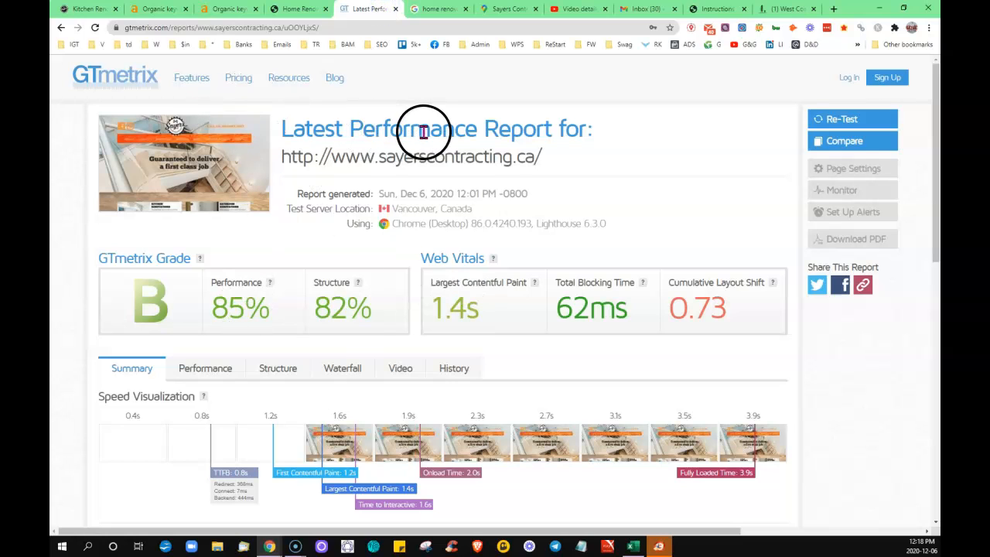
mouse_move(473, 352)
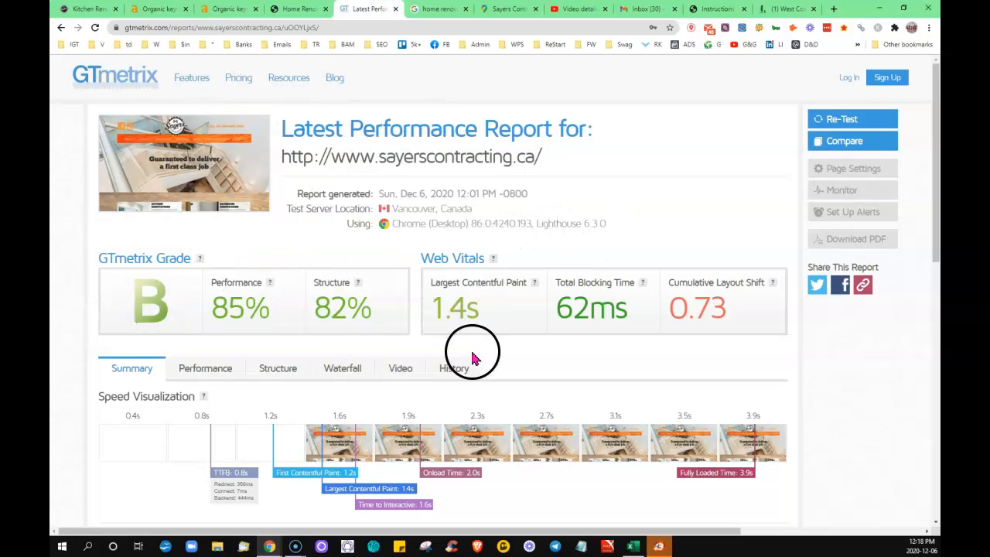
mouse_move(92, 333)
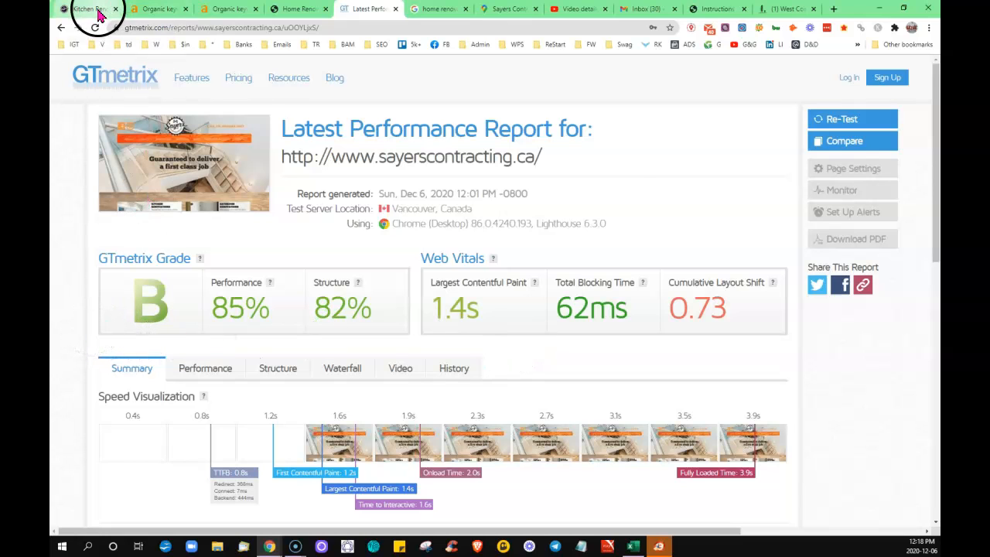
click(84, 9)
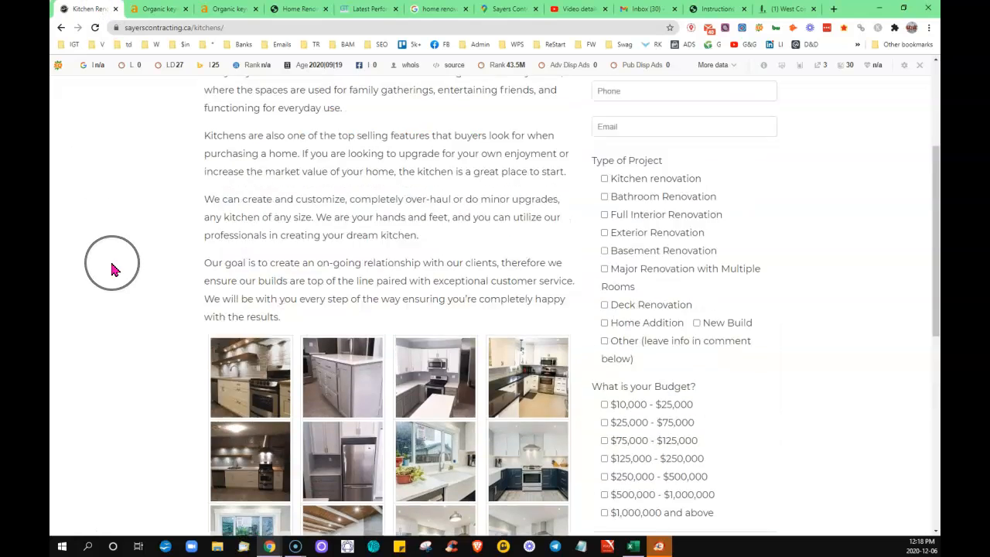
scroll(up, 3)
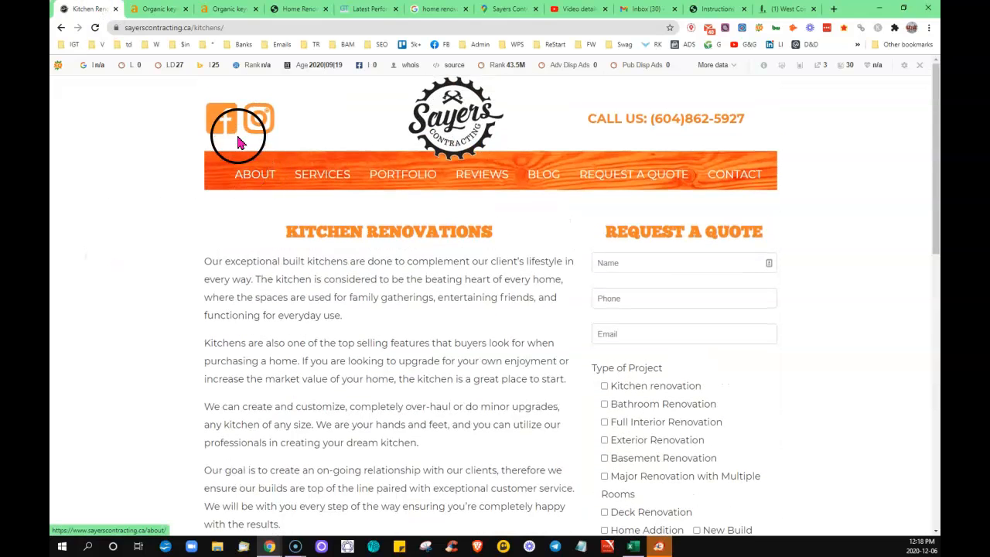
click(455, 118)
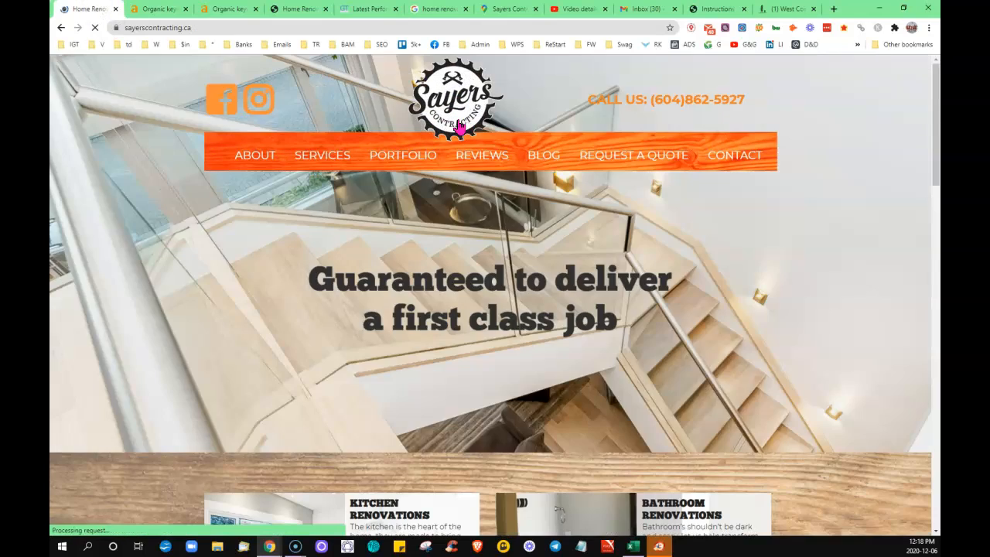